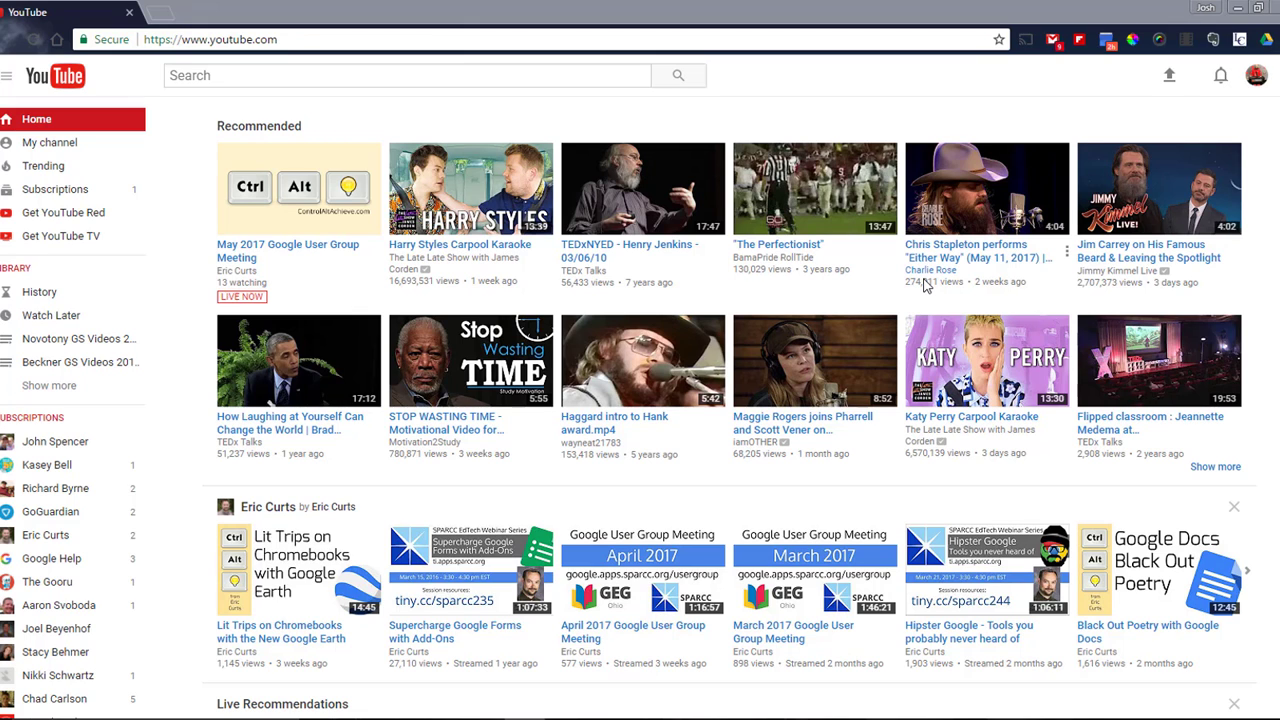
mouse_move(1098, 283)
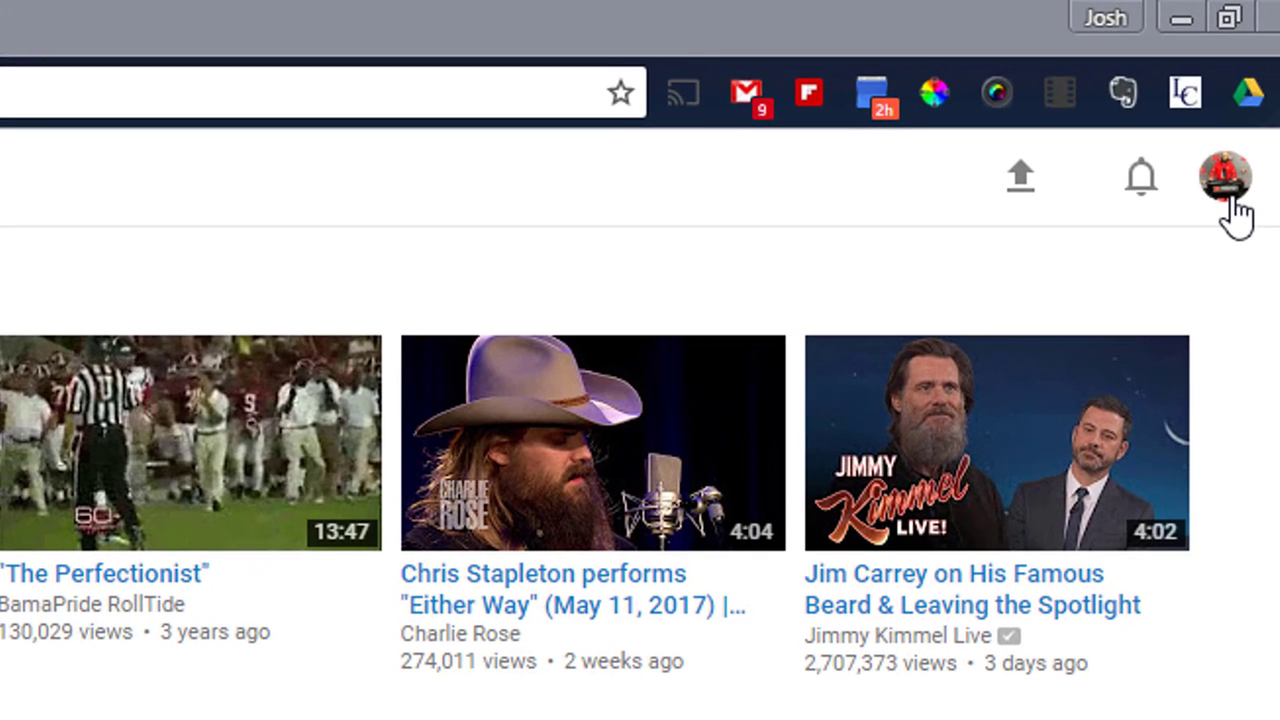
mouse_move(1233, 213)
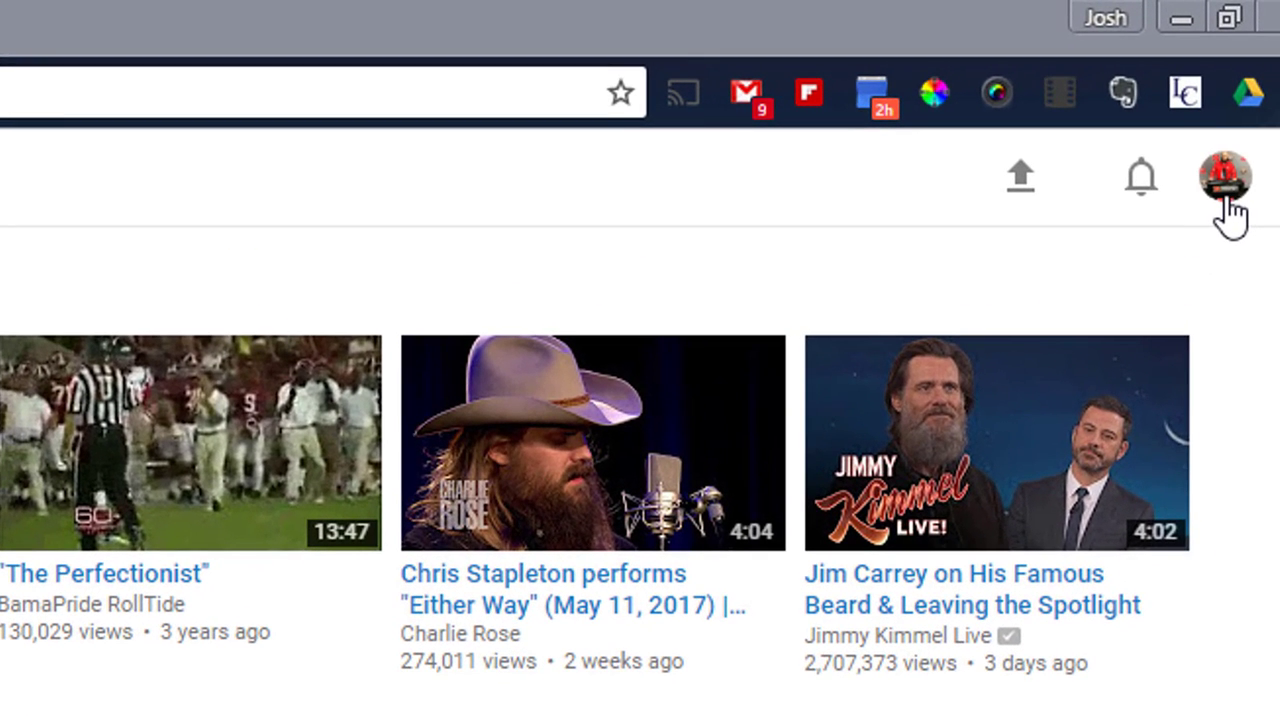
mouse_move(1020, 190)
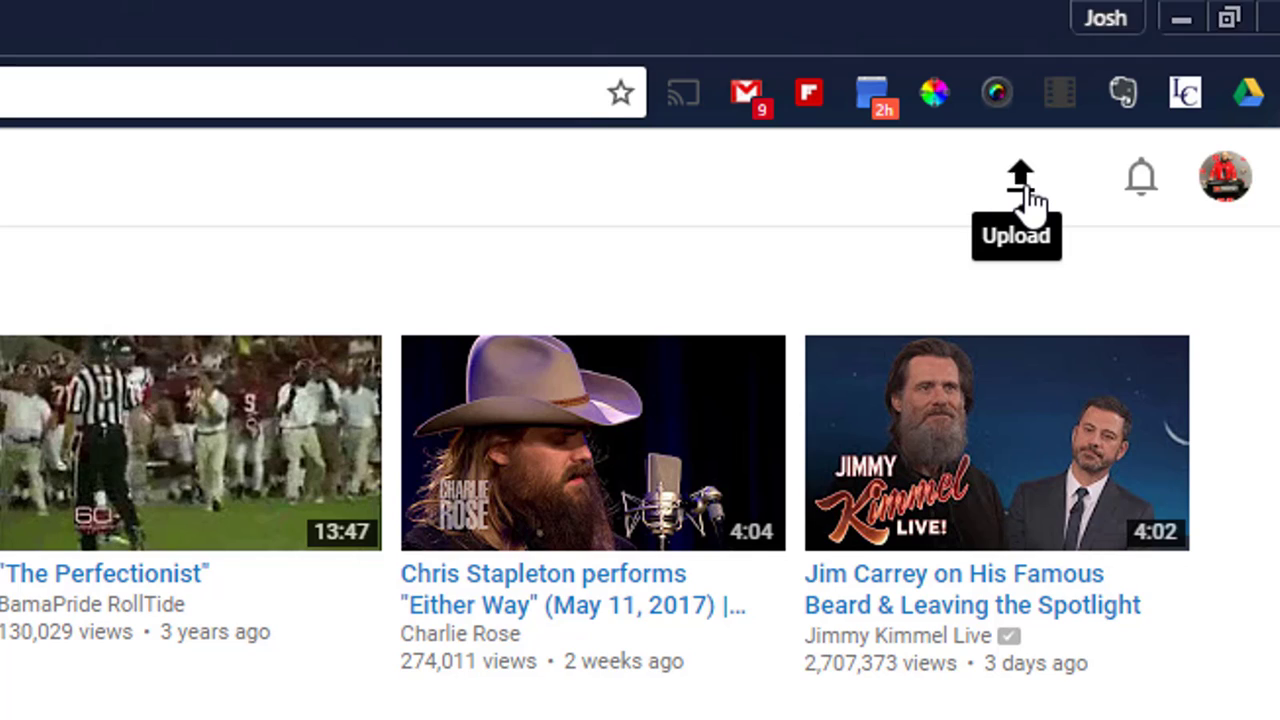
- Open YouTube's upload page from the Upload icon in the top bar
left_click(1020, 175)
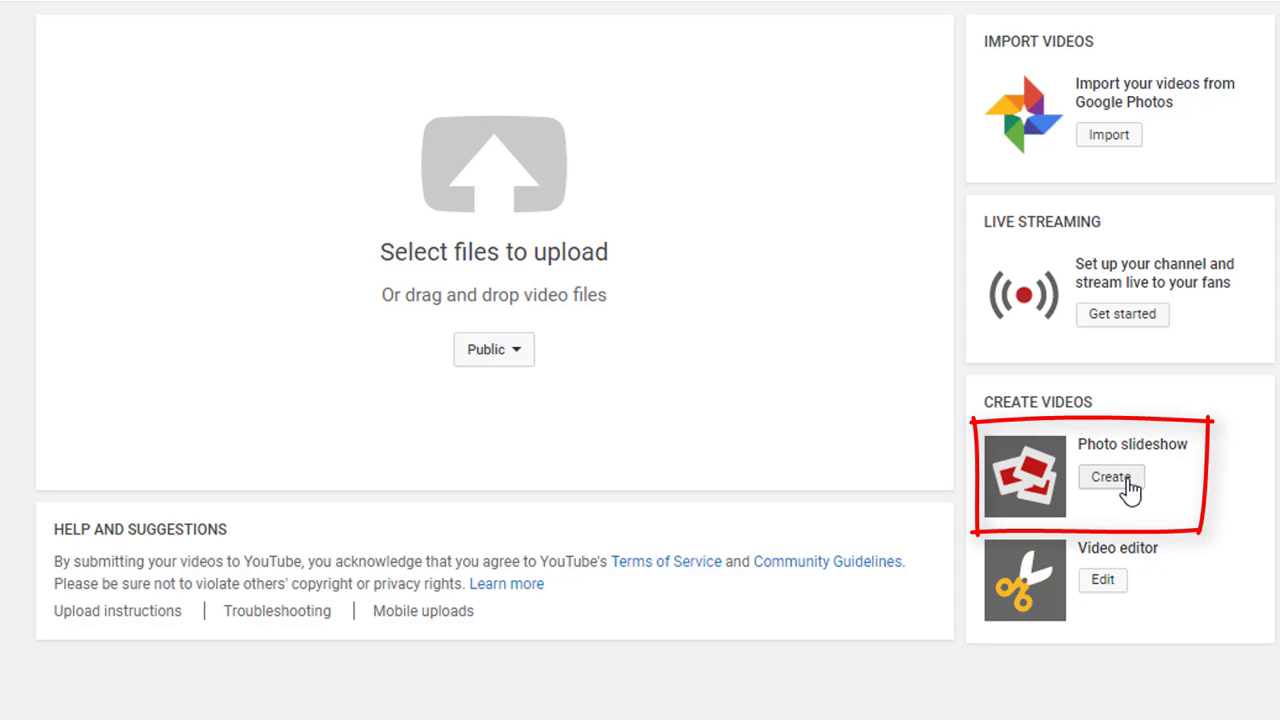
mouse_move(1113, 490)
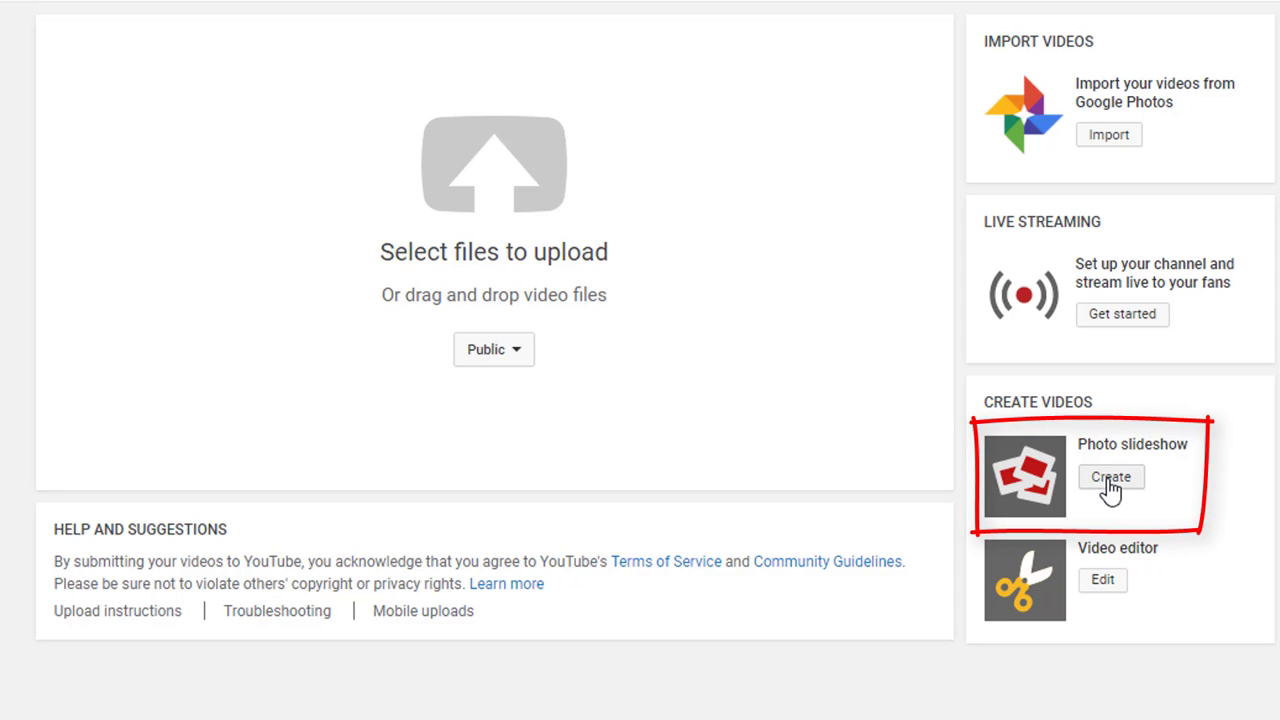
- Start a photo slideshow and reach the Upload photos option under Photo albums
left_click(1110, 476)
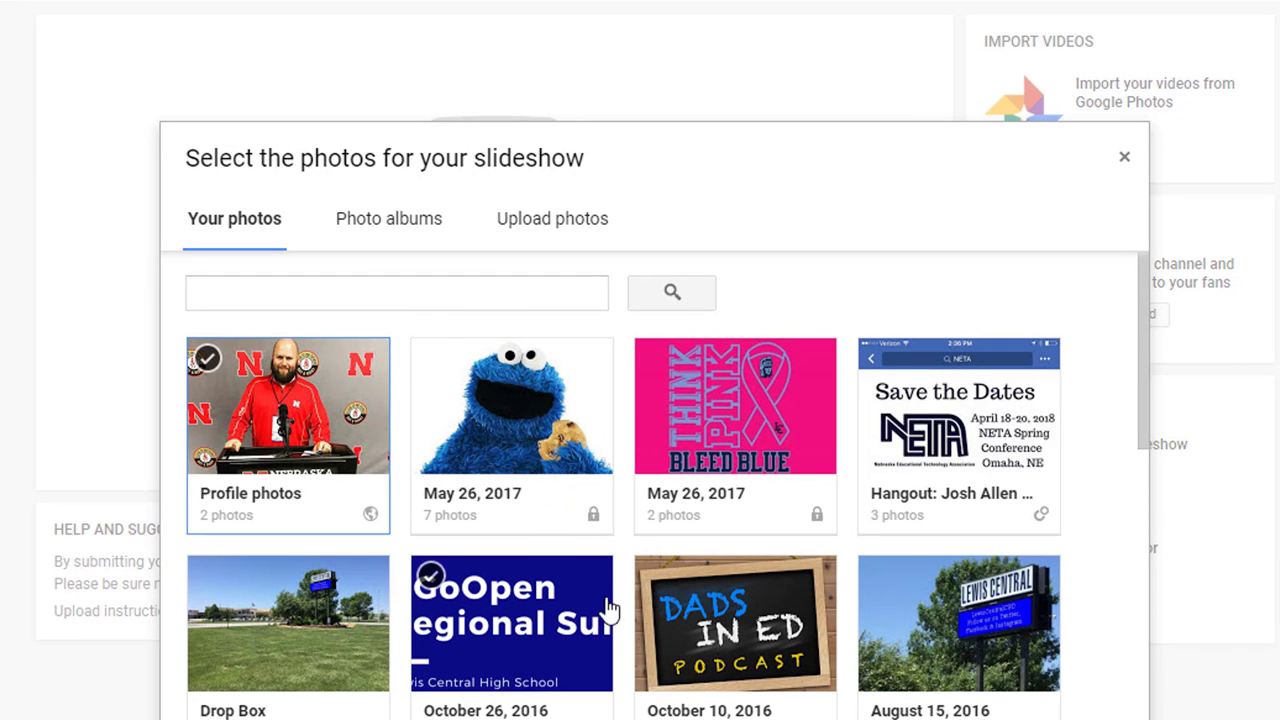
left_click(735, 405)
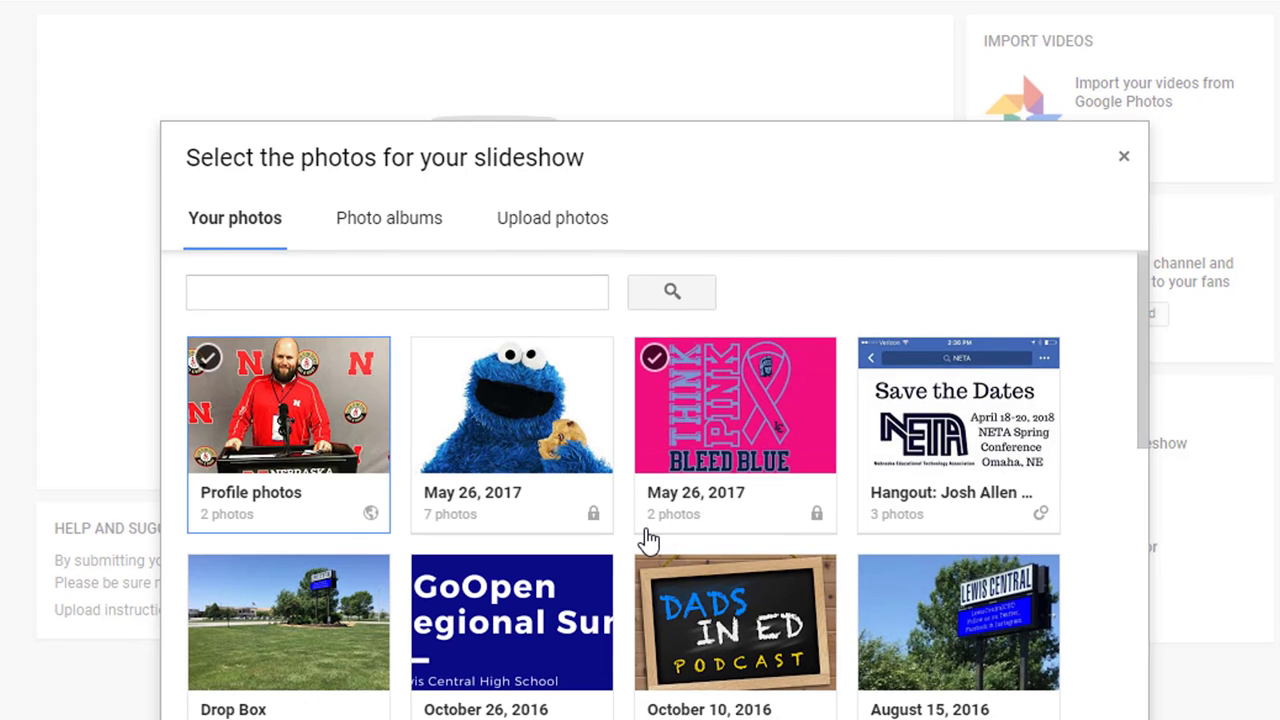
left_click(419, 150)
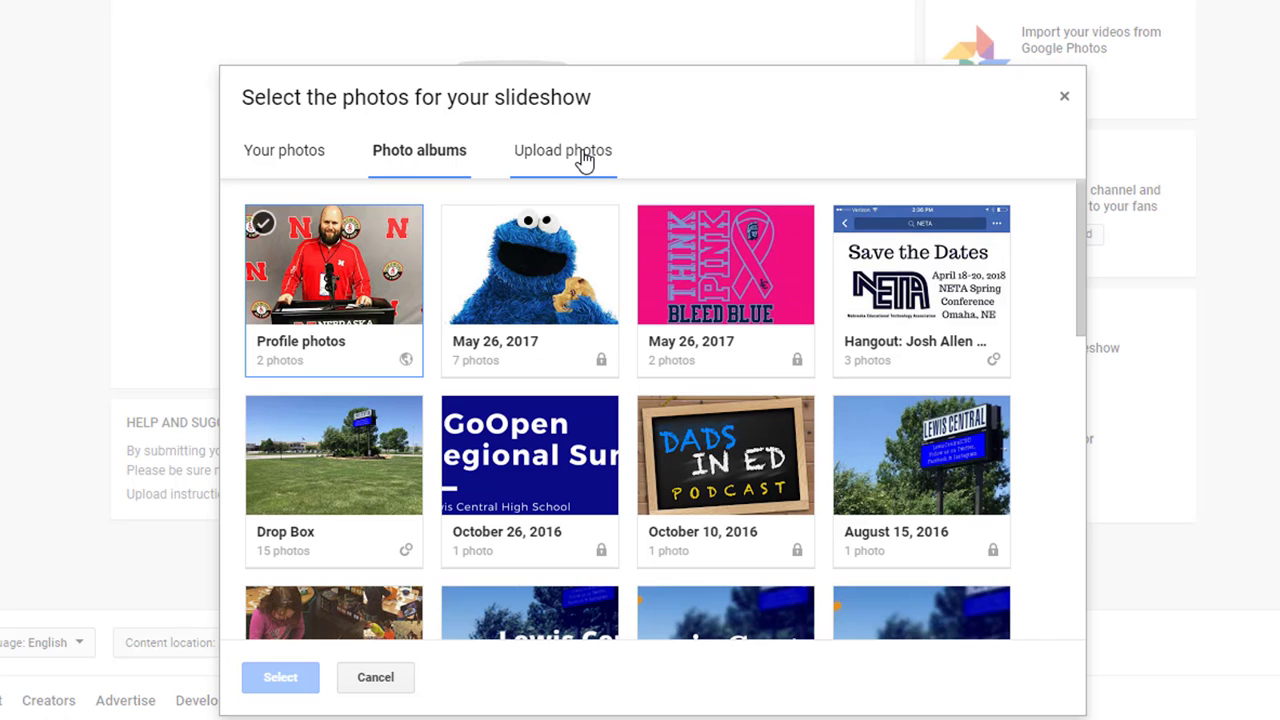
left_click(562, 150)
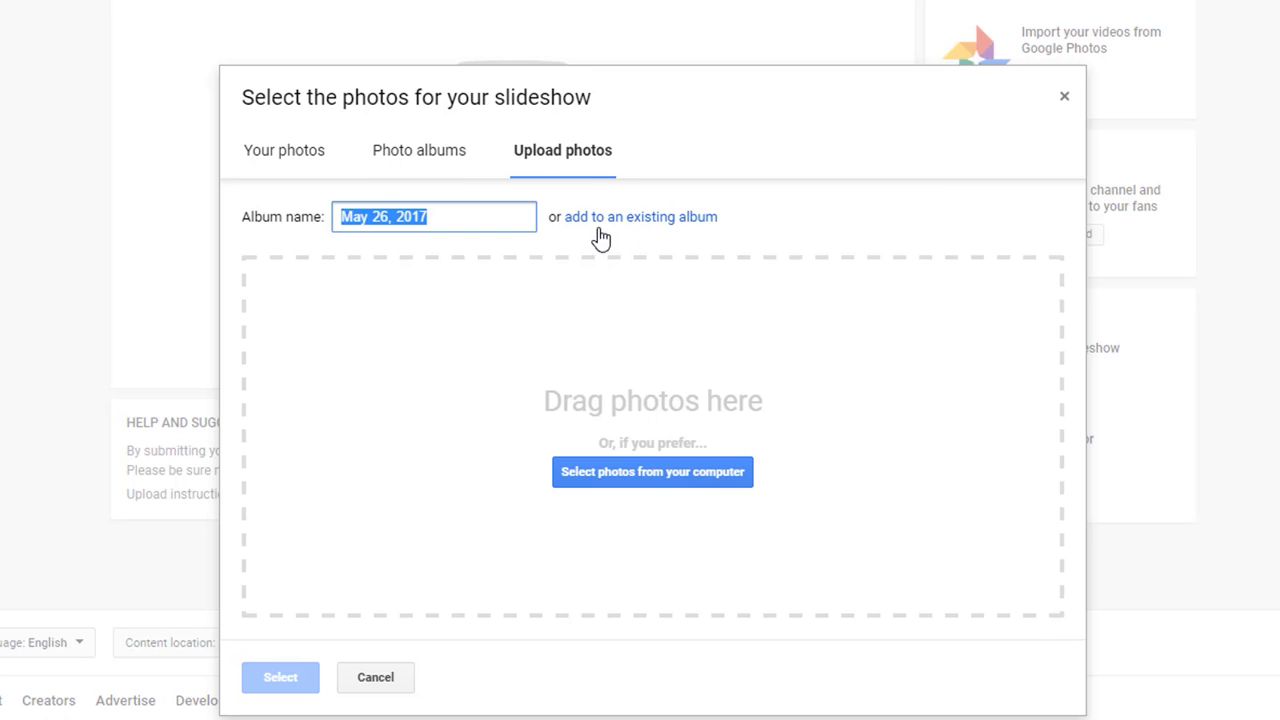
- Select screenshots IMG_2854 through IMG_2859 from the computer for the slideshow
left_click(652, 471)
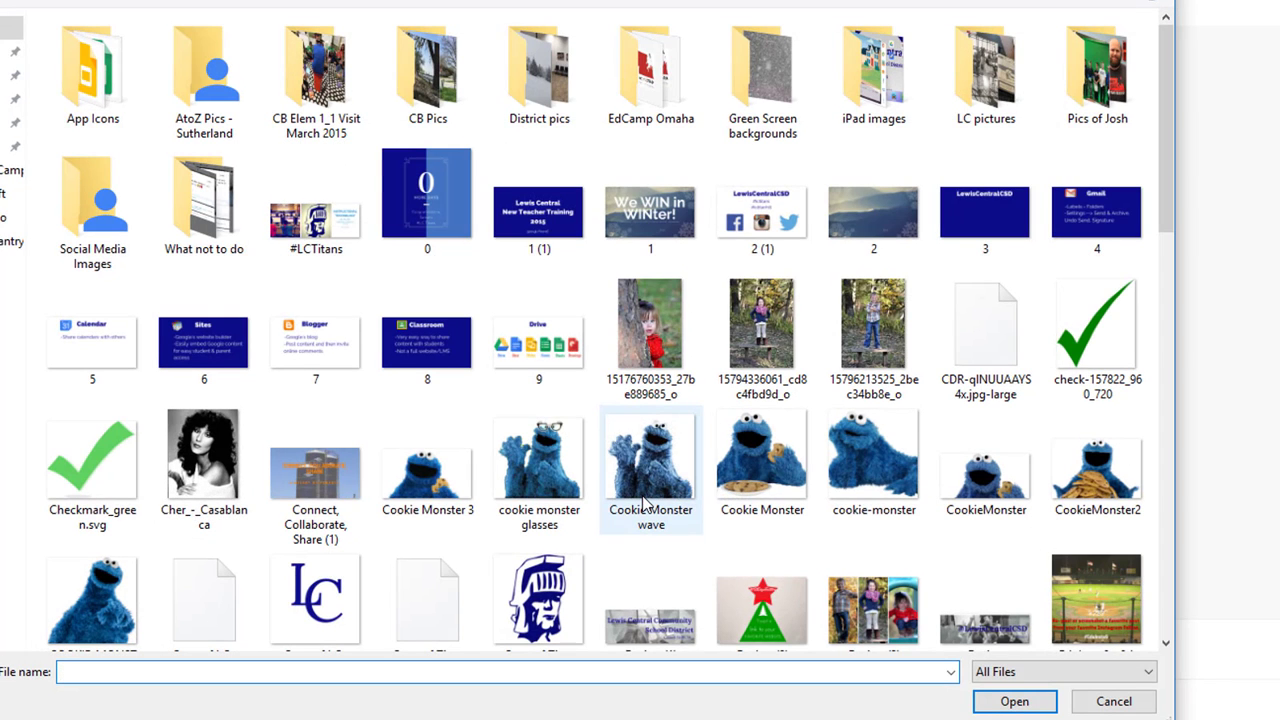
left_click(204, 75)
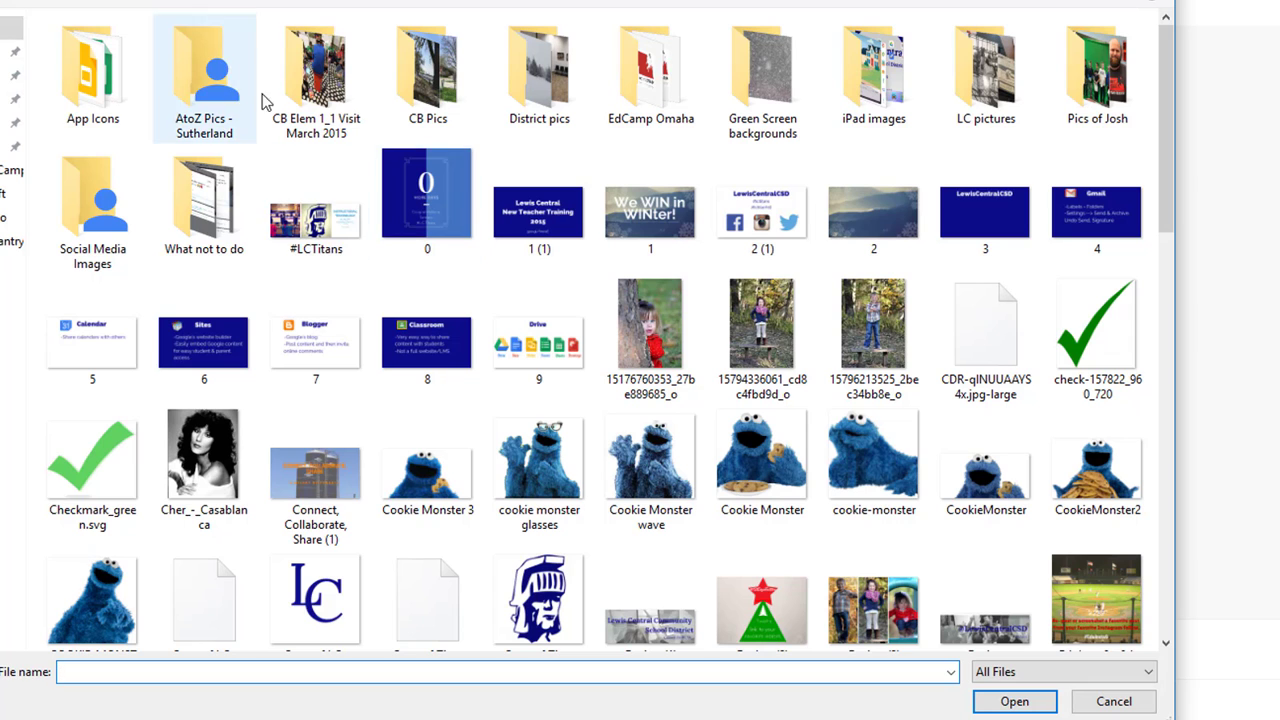
scroll("down", 3)
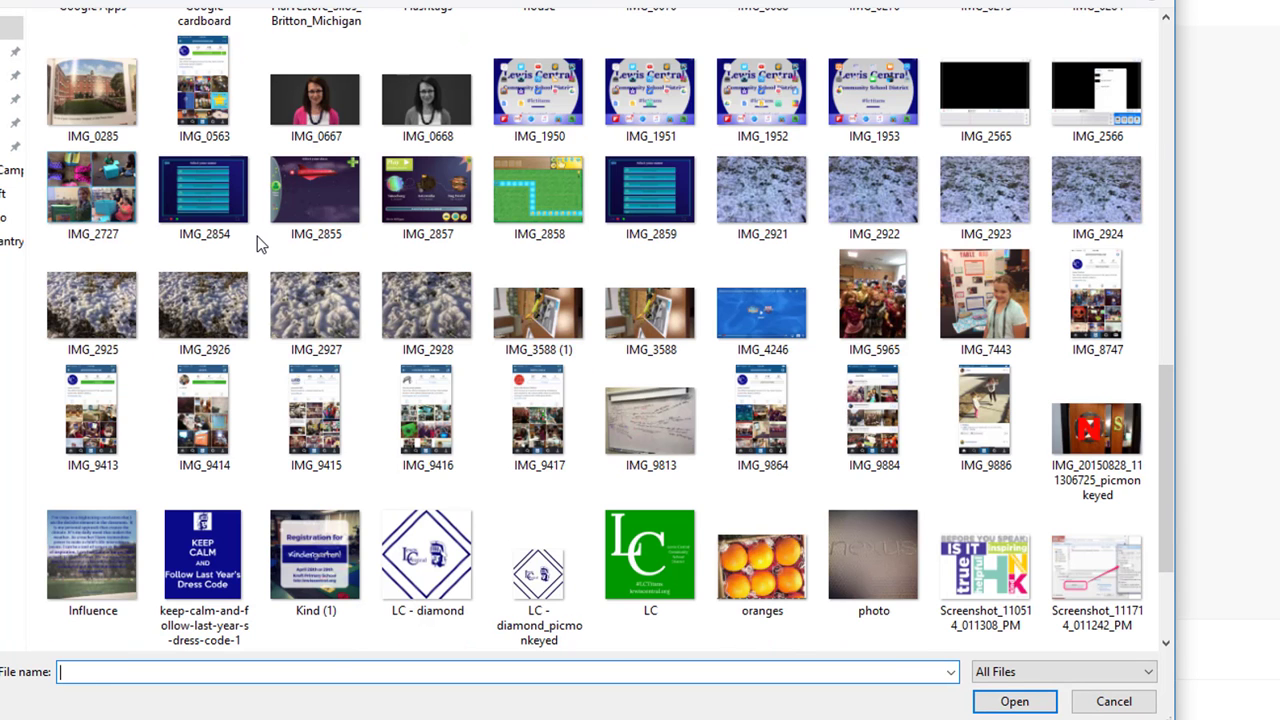
left_click(762, 190)
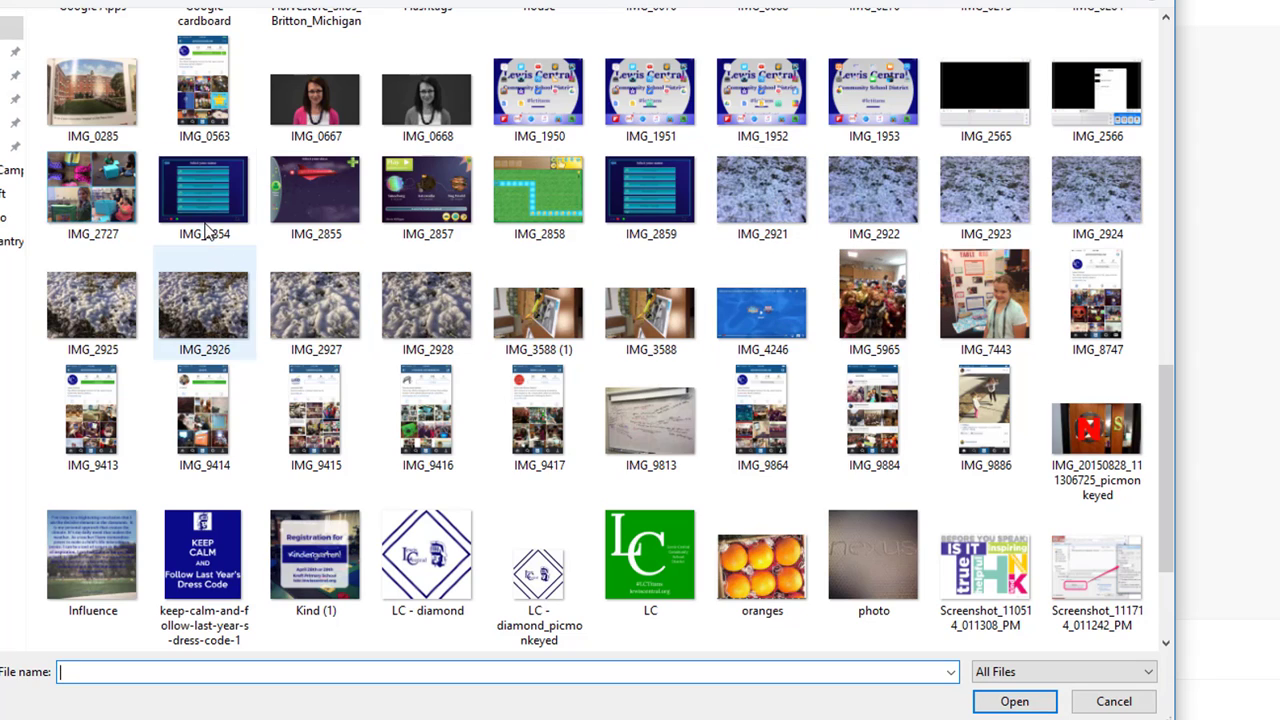
left_click(204, 190)
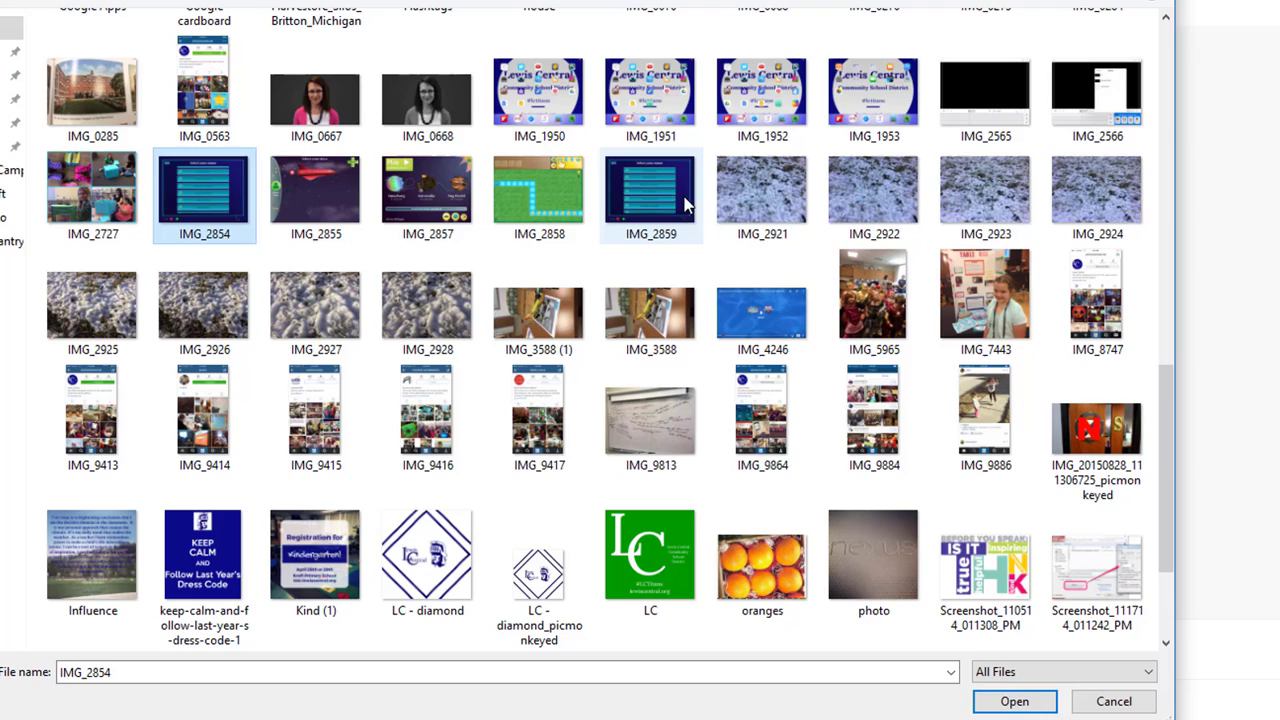
mouse_move(205, 190)
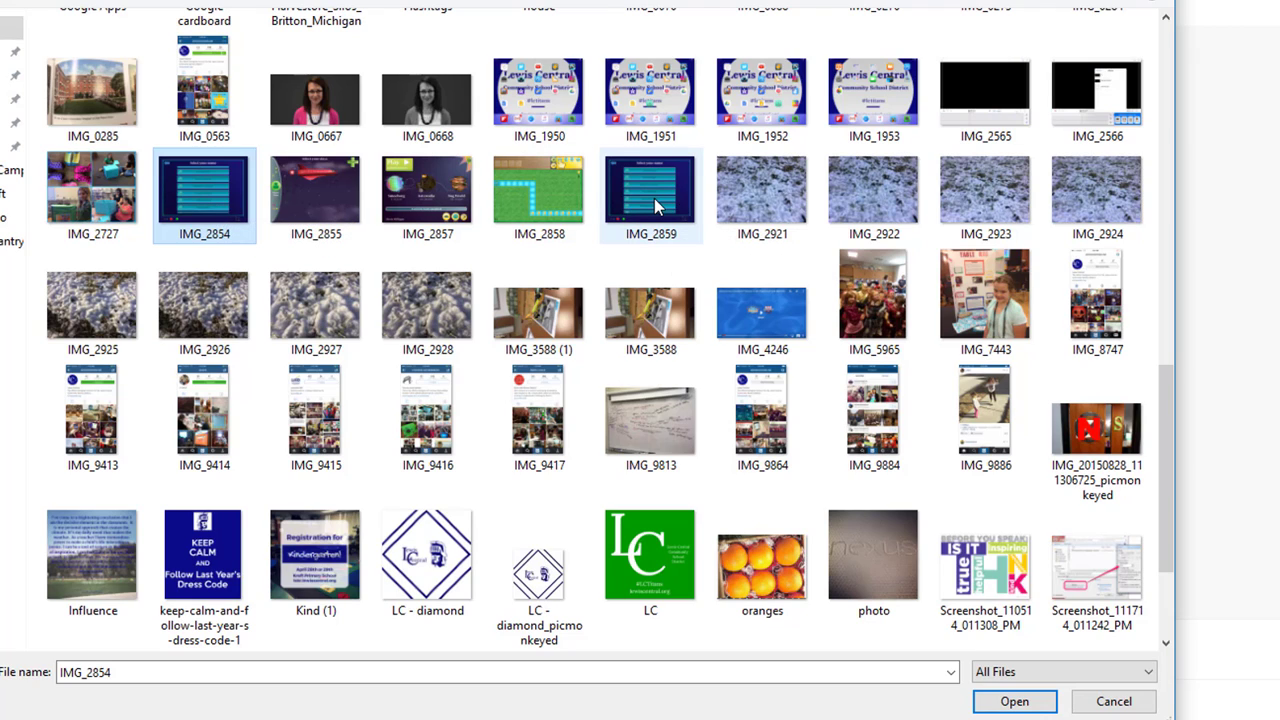
left_click(651, 189)
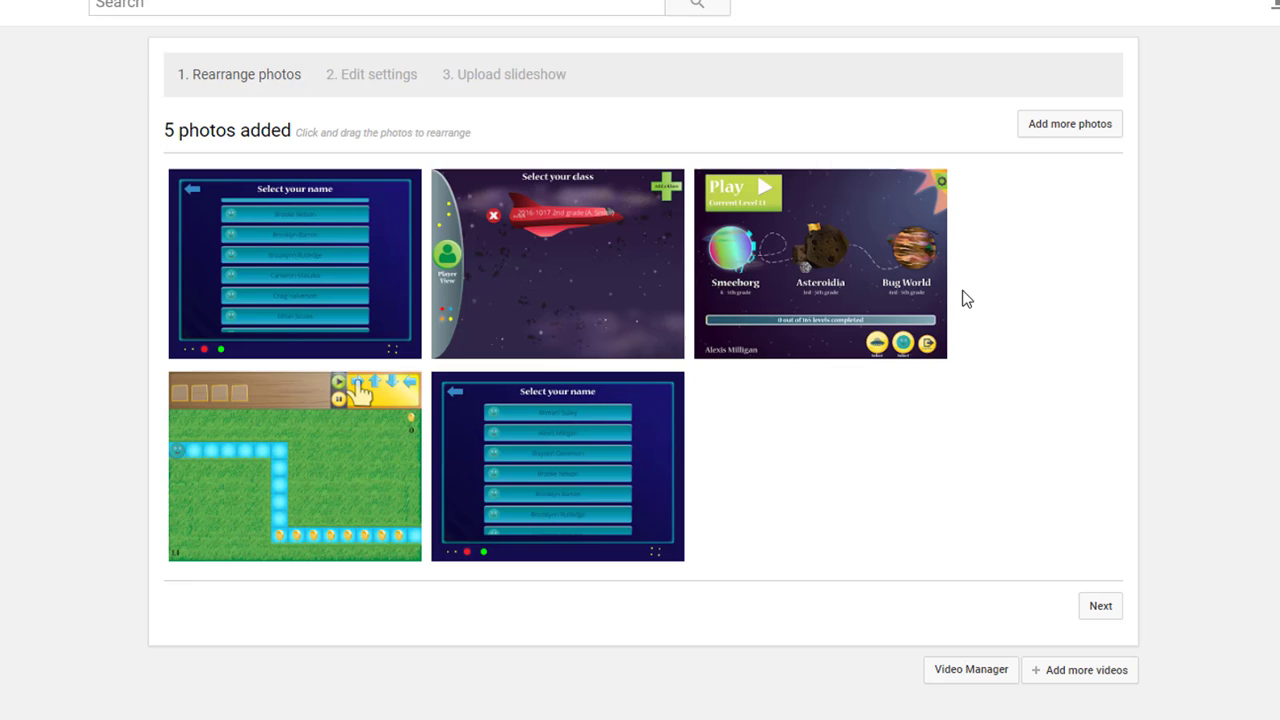
mouse_move(1069, 124)
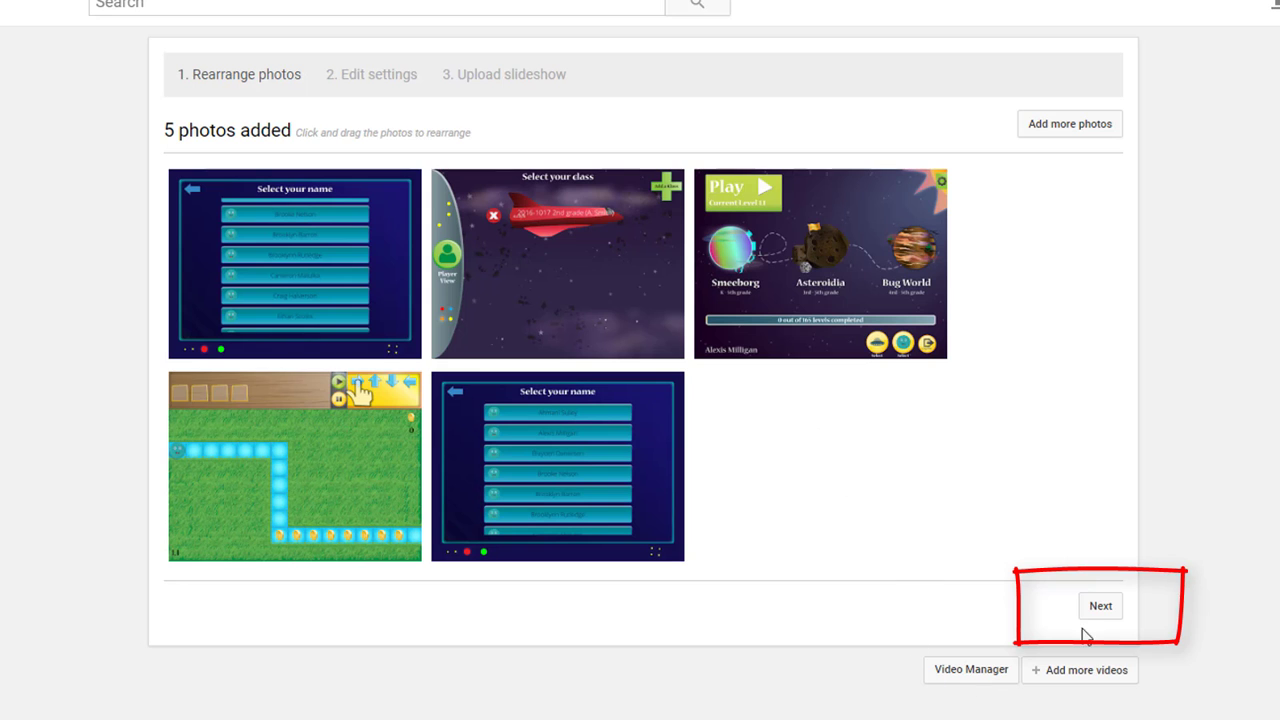
- Set slideshow slide duration to 5 seconds and slide effect to None
left_click(1100, 605)
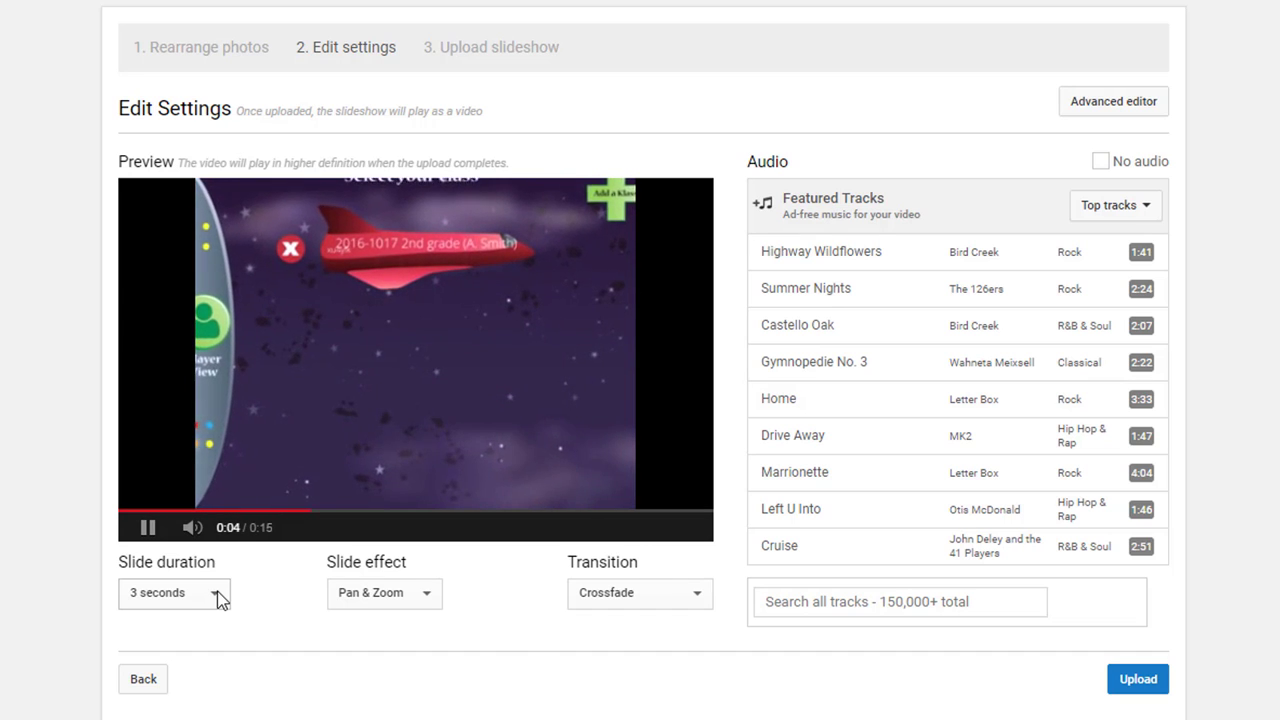
left_click(175, 592)
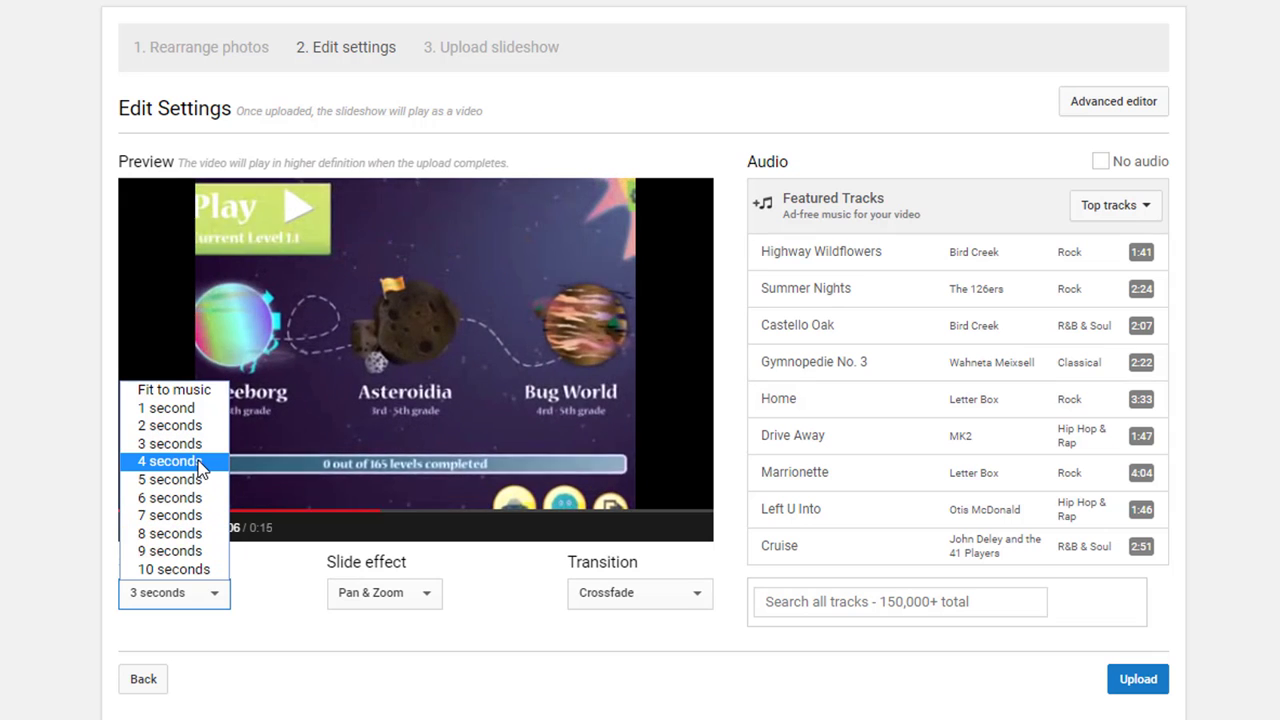
left_click(169, 479)
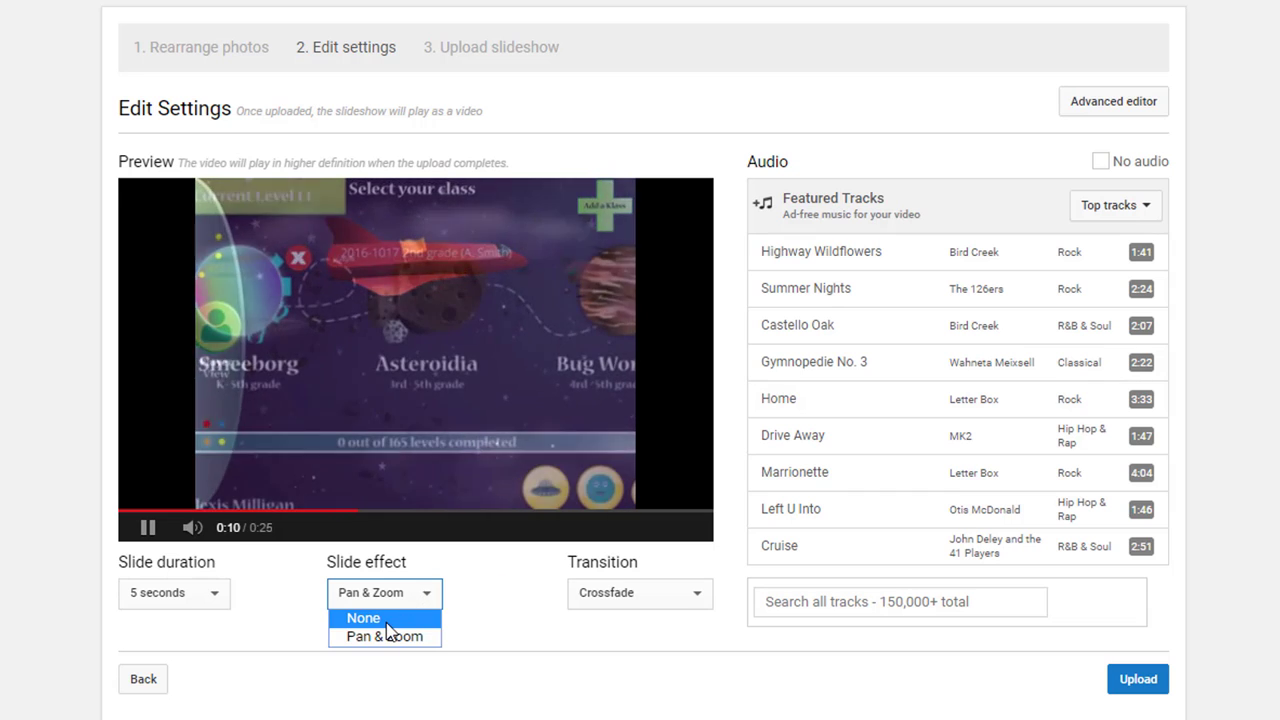
left_click(363, 617)
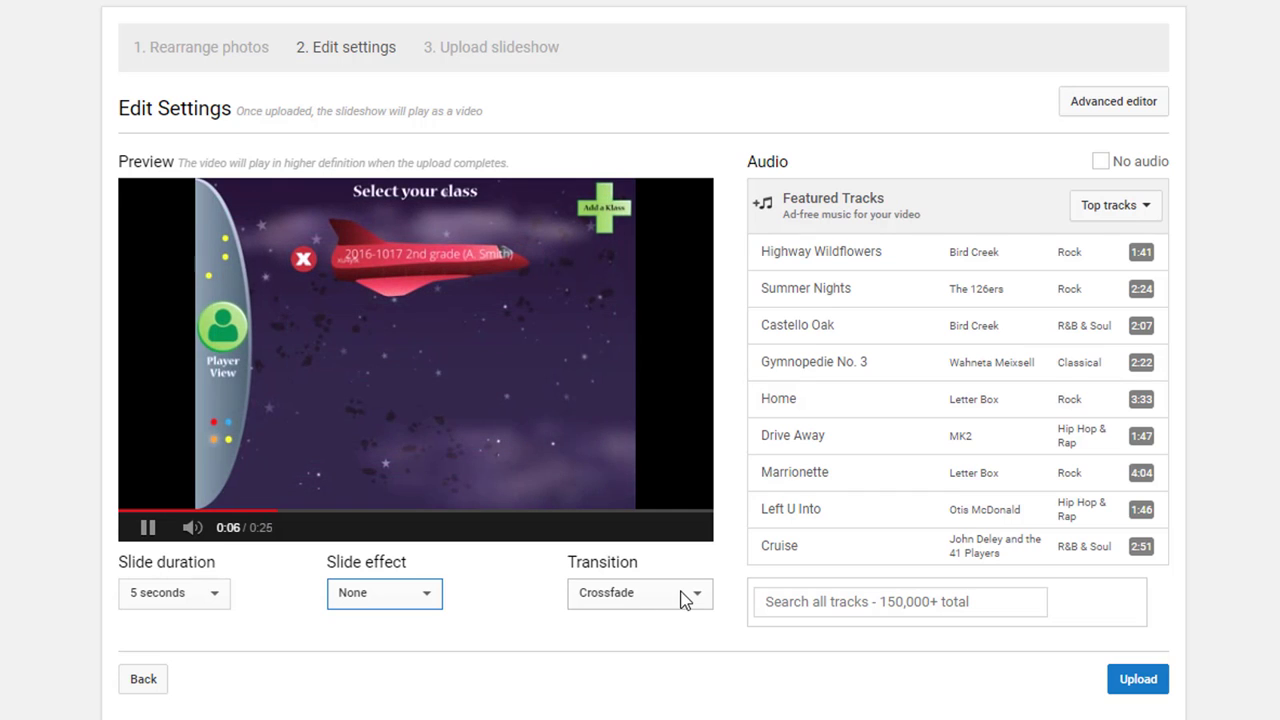
left_click(640, 592)
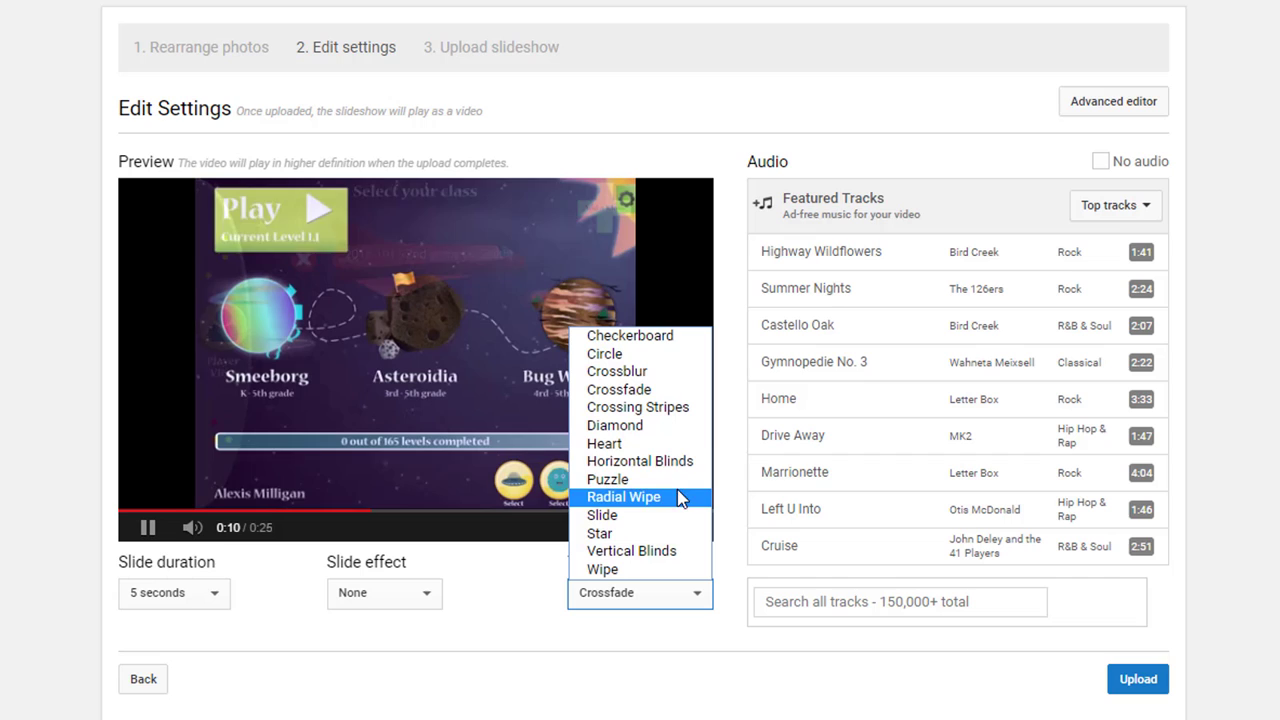
mouse_move(645, 425)
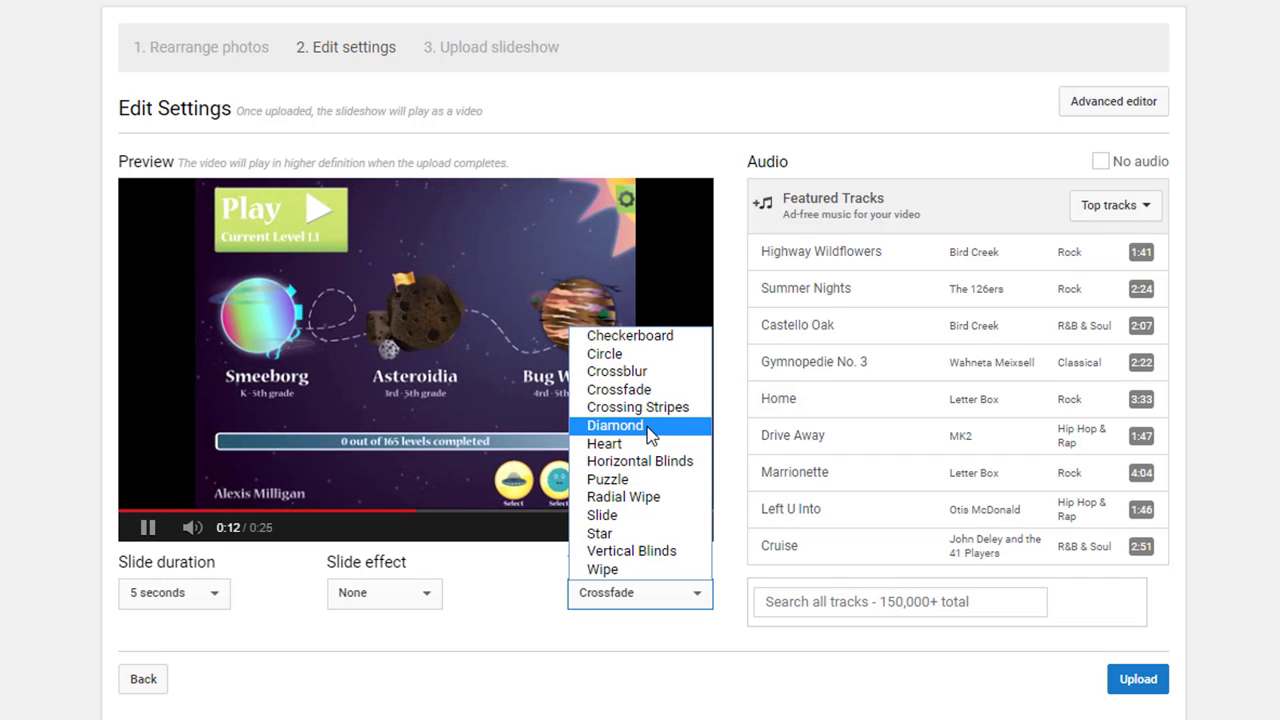
left_click(637, 407)
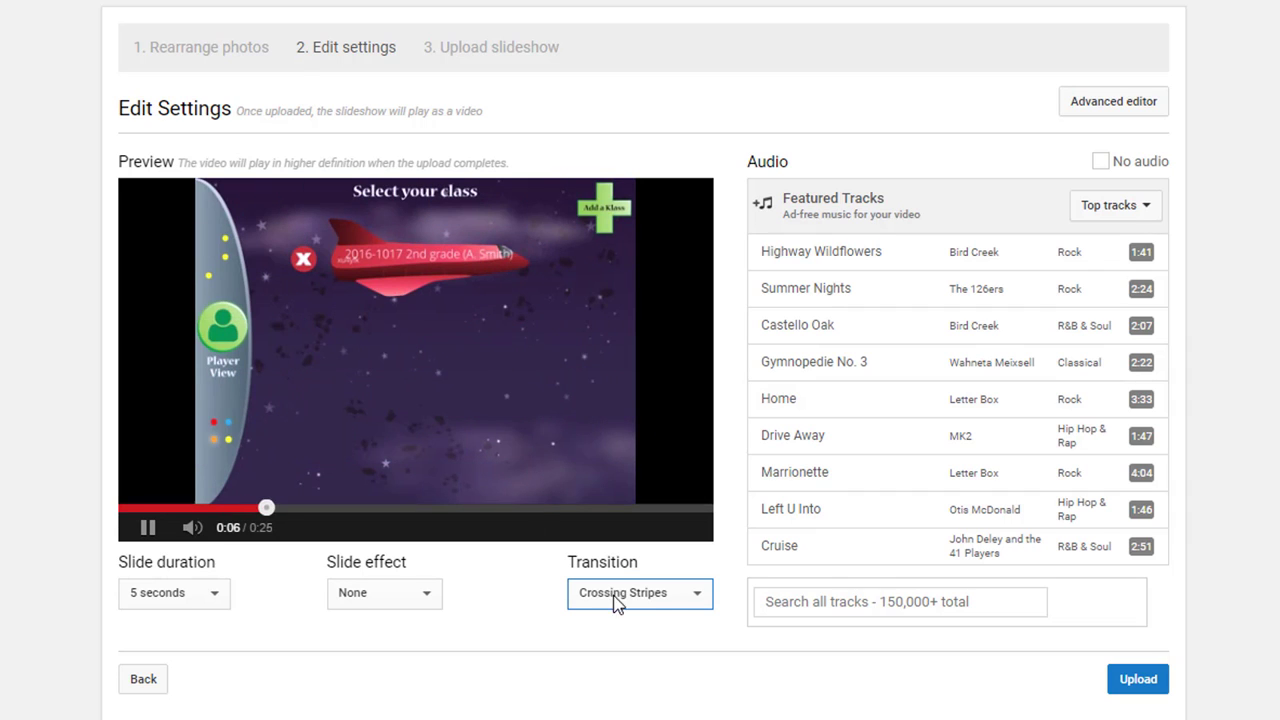
left_click(640, 592)
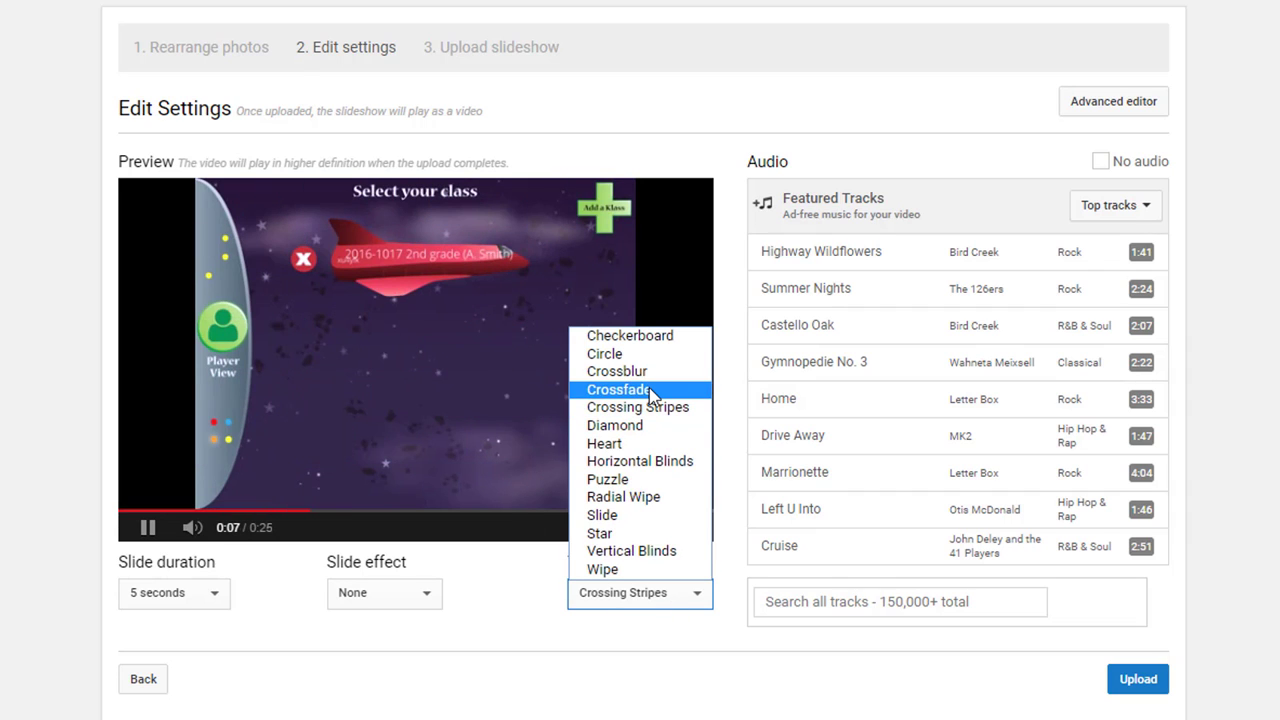
left_click(618, 389)
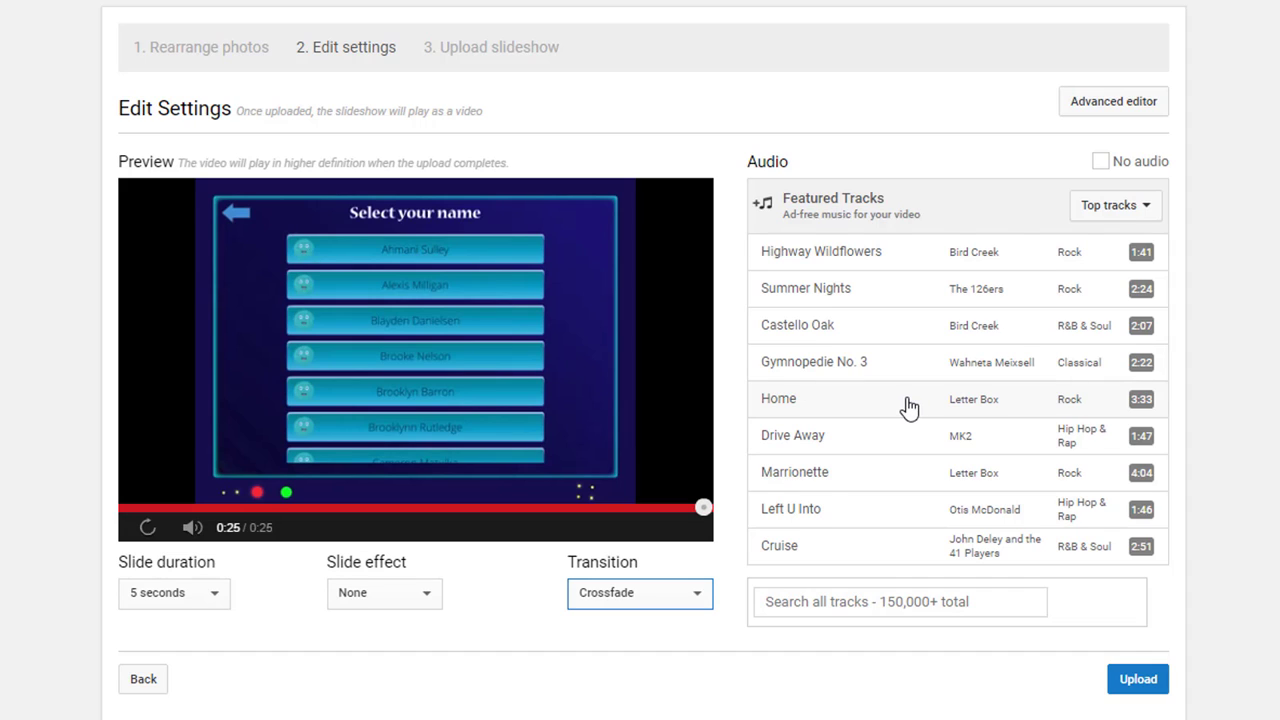
mouse_move(965, 428)
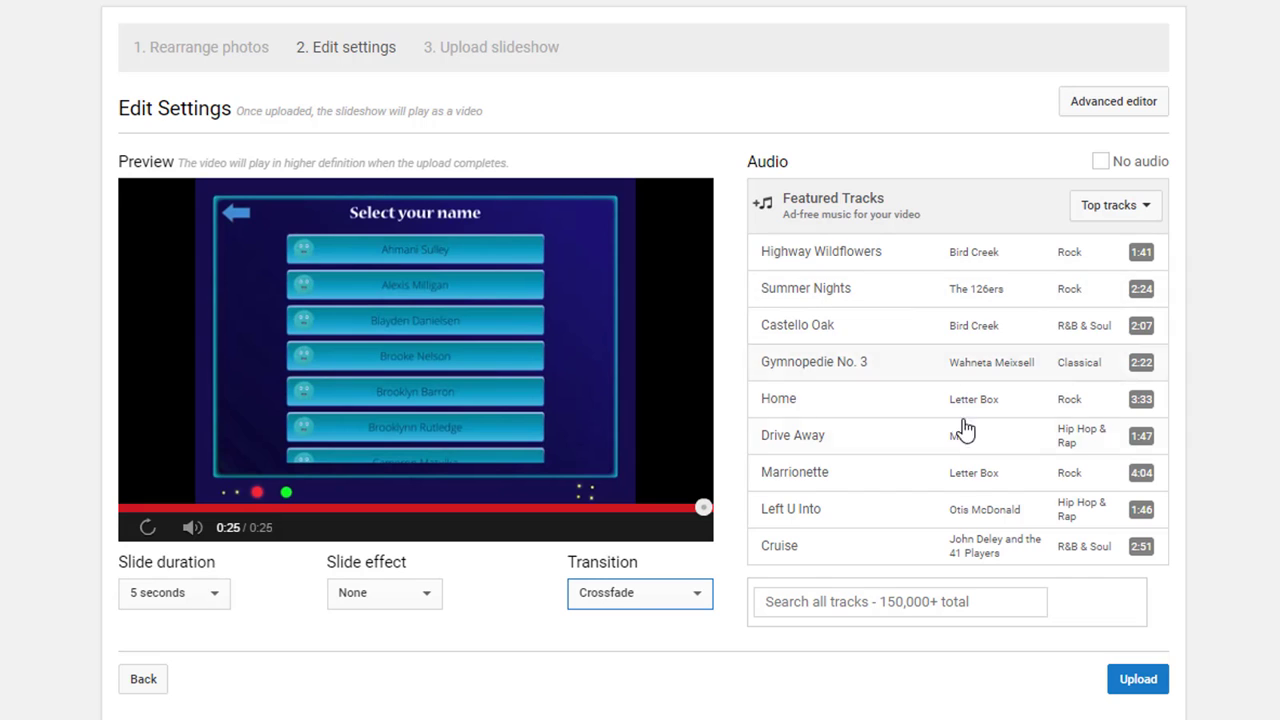
mouse_move(1115, 205)
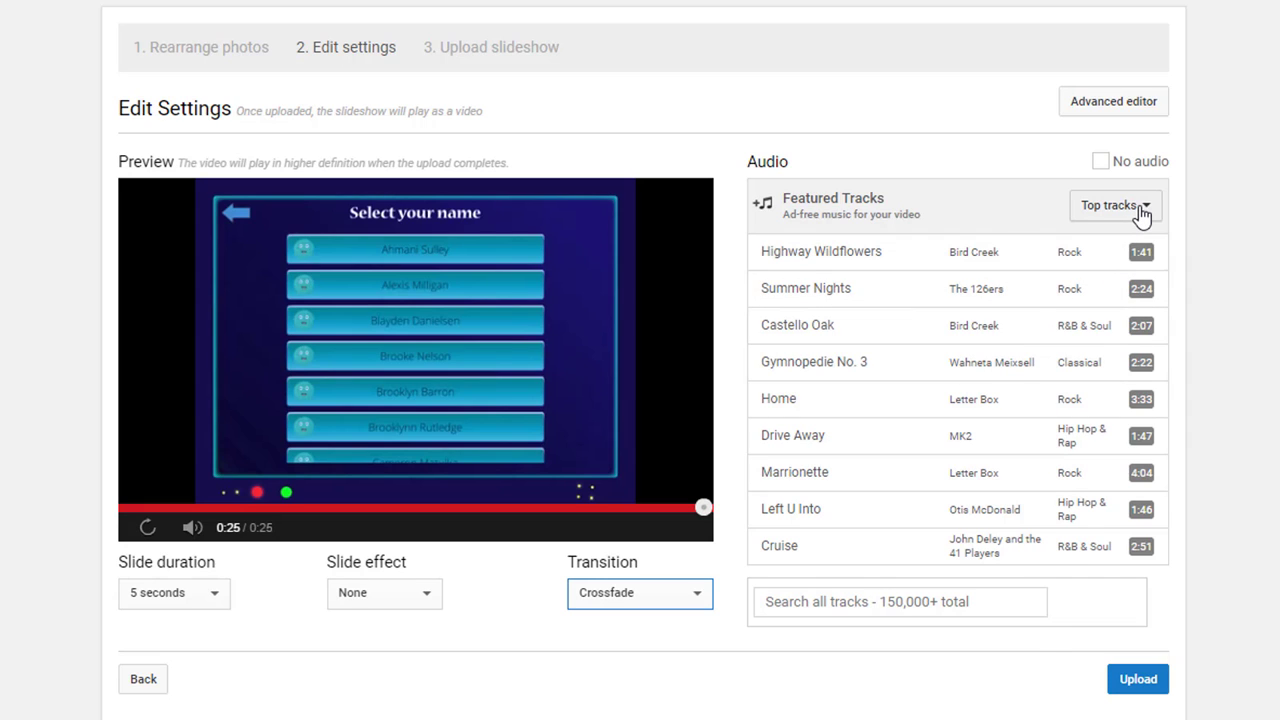
- Filter the slideshow's featured audio tracks to the Children's genre
left_click(1113, 205)
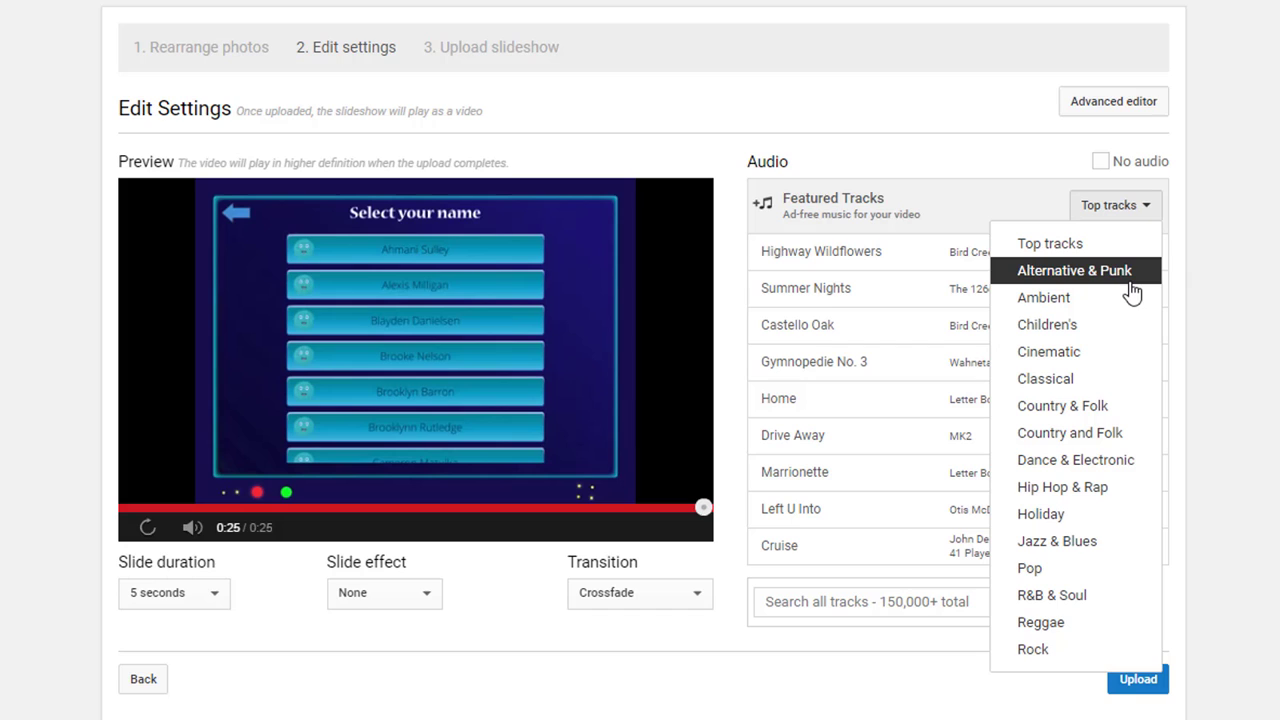
mouse_move(1150, 218)
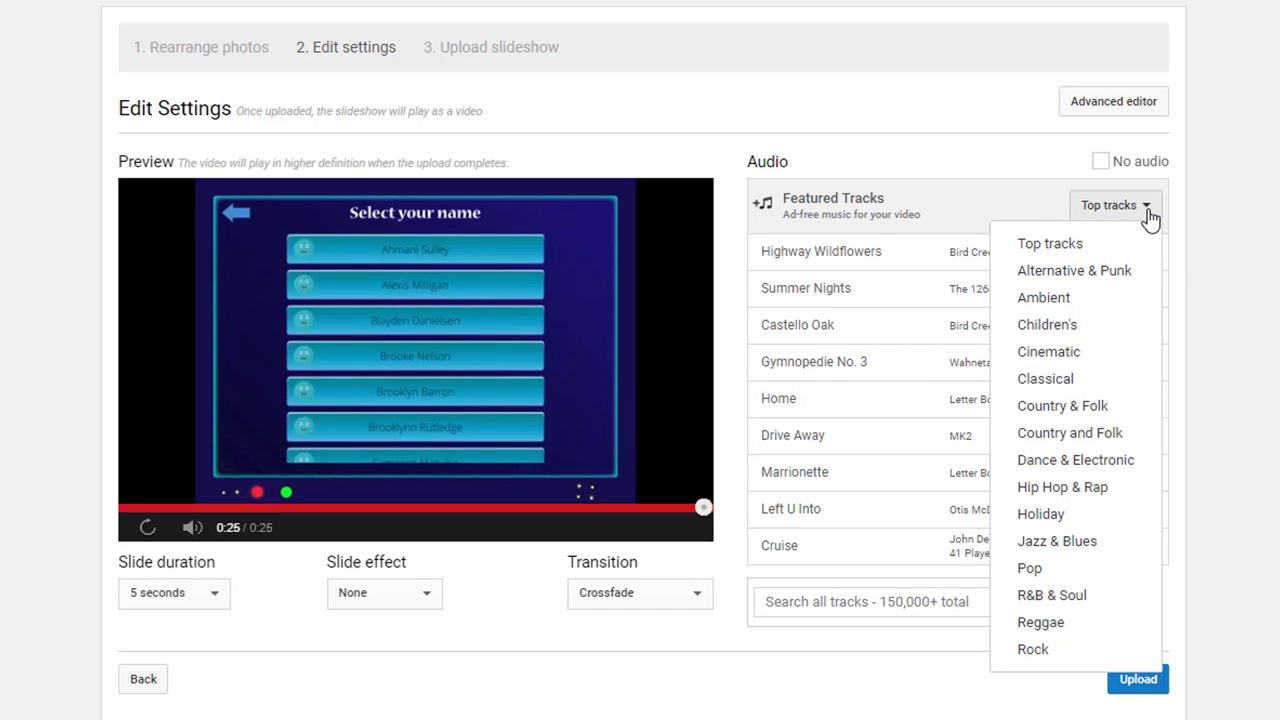
mouse_move(1047, 324)
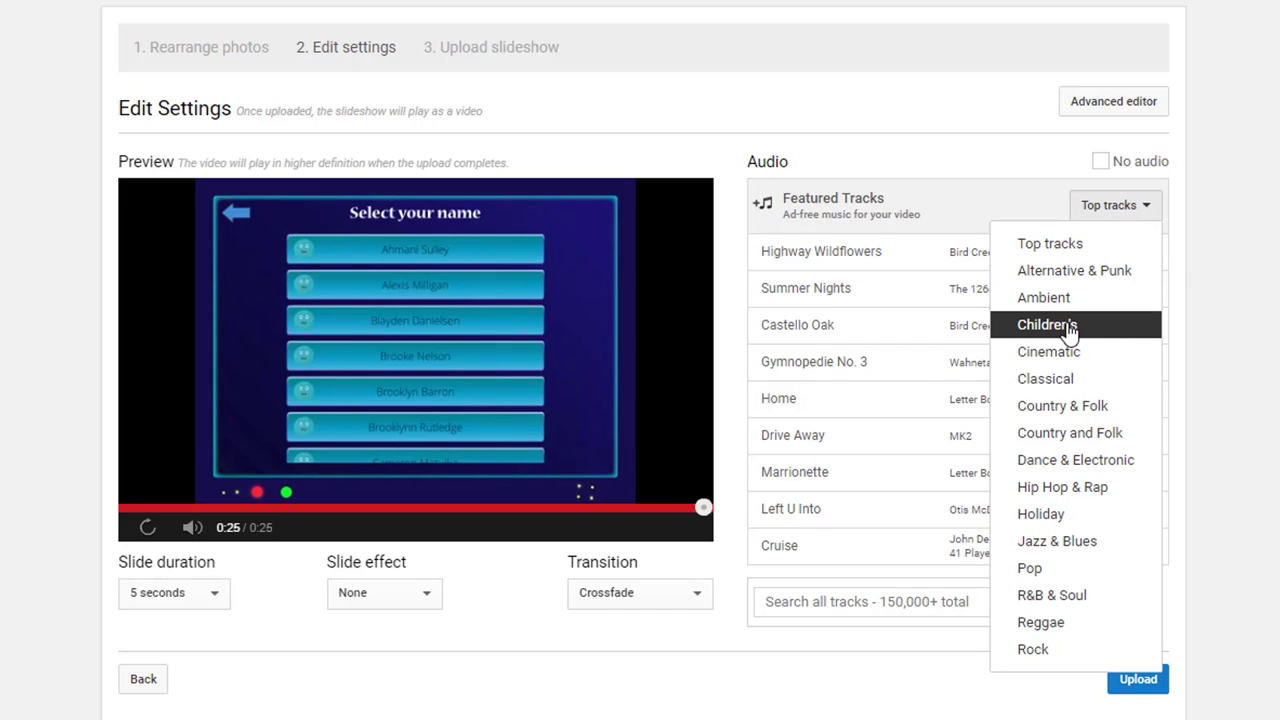
left_click(1046, 324)
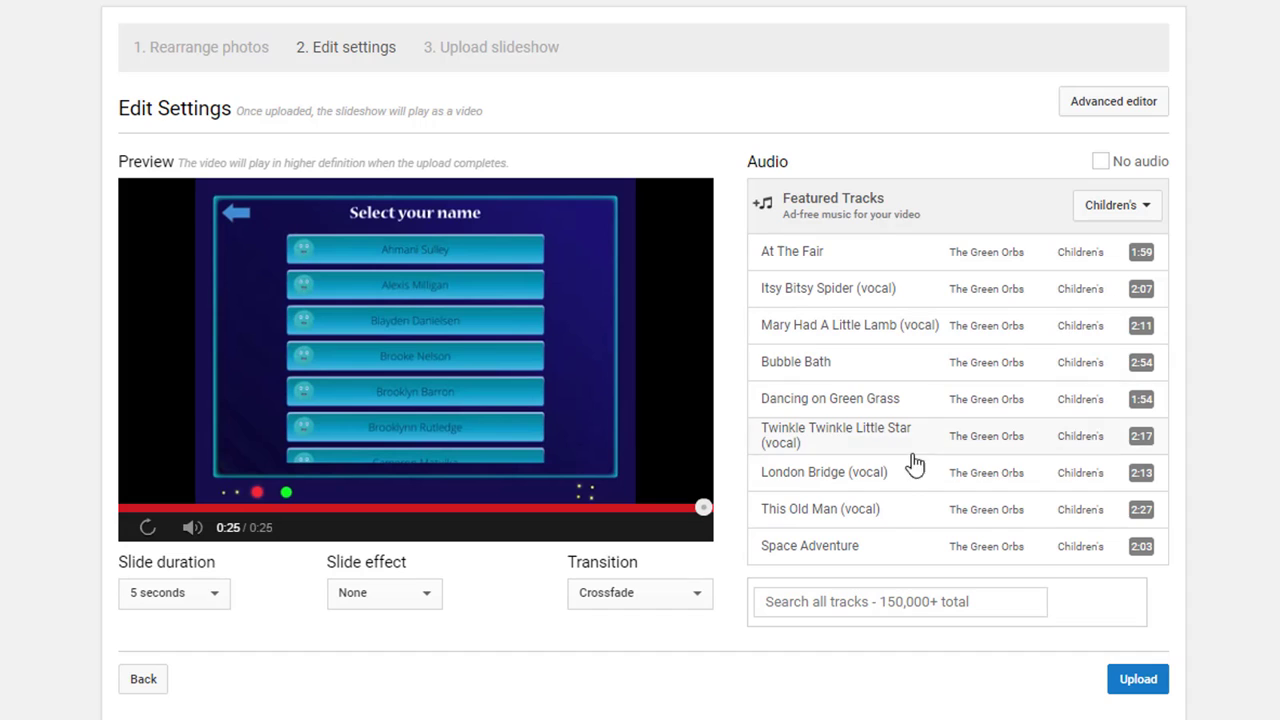
mouse_move(867, 408)
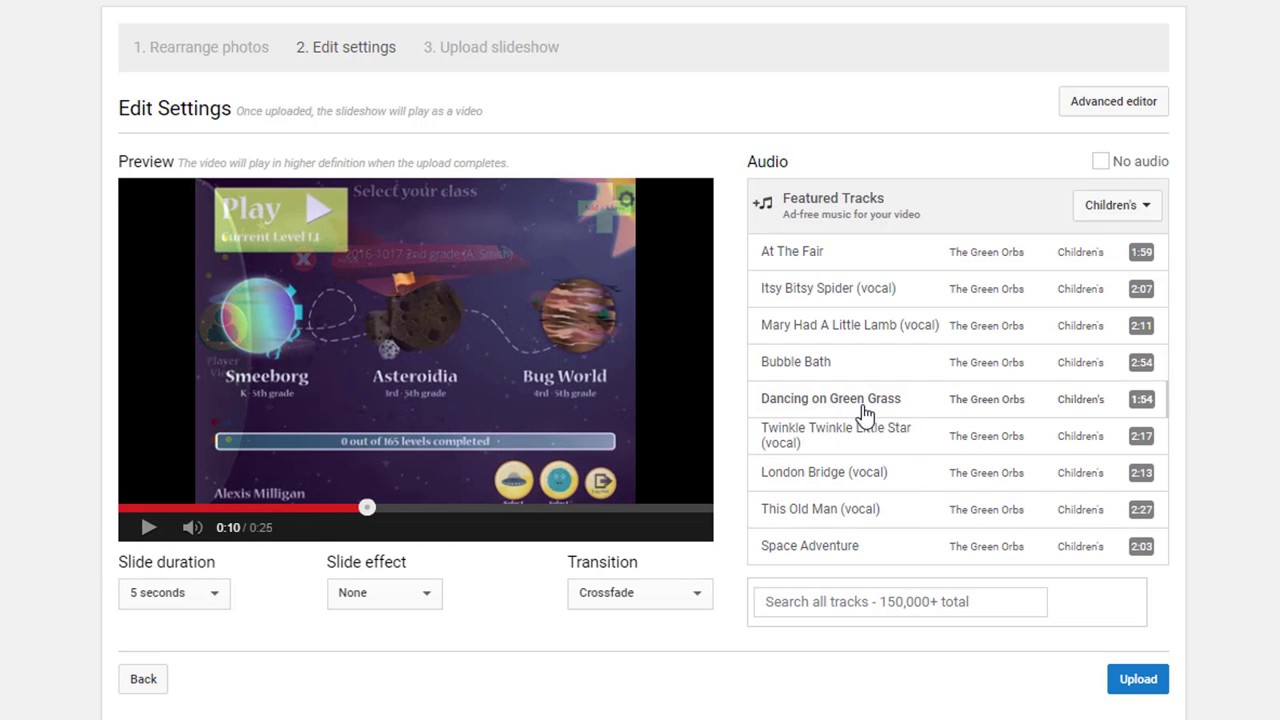
mouse_move(910, 447)
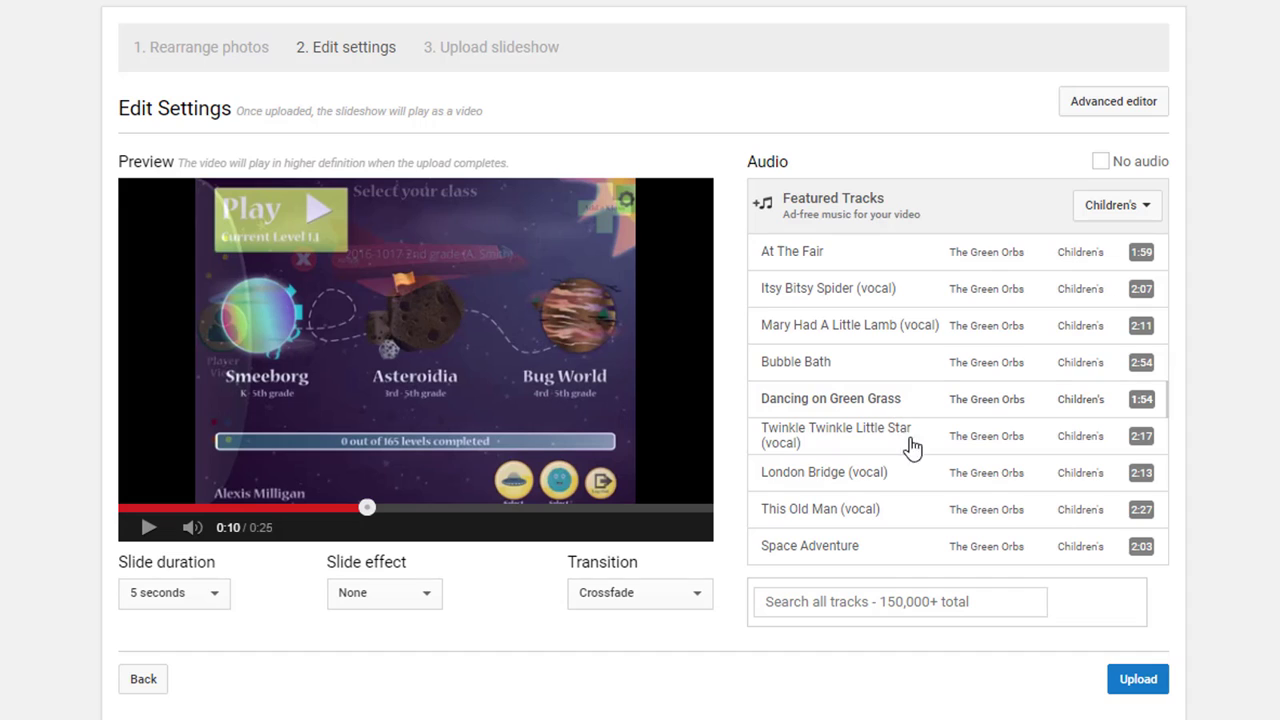
mouse_move(1137, 679)
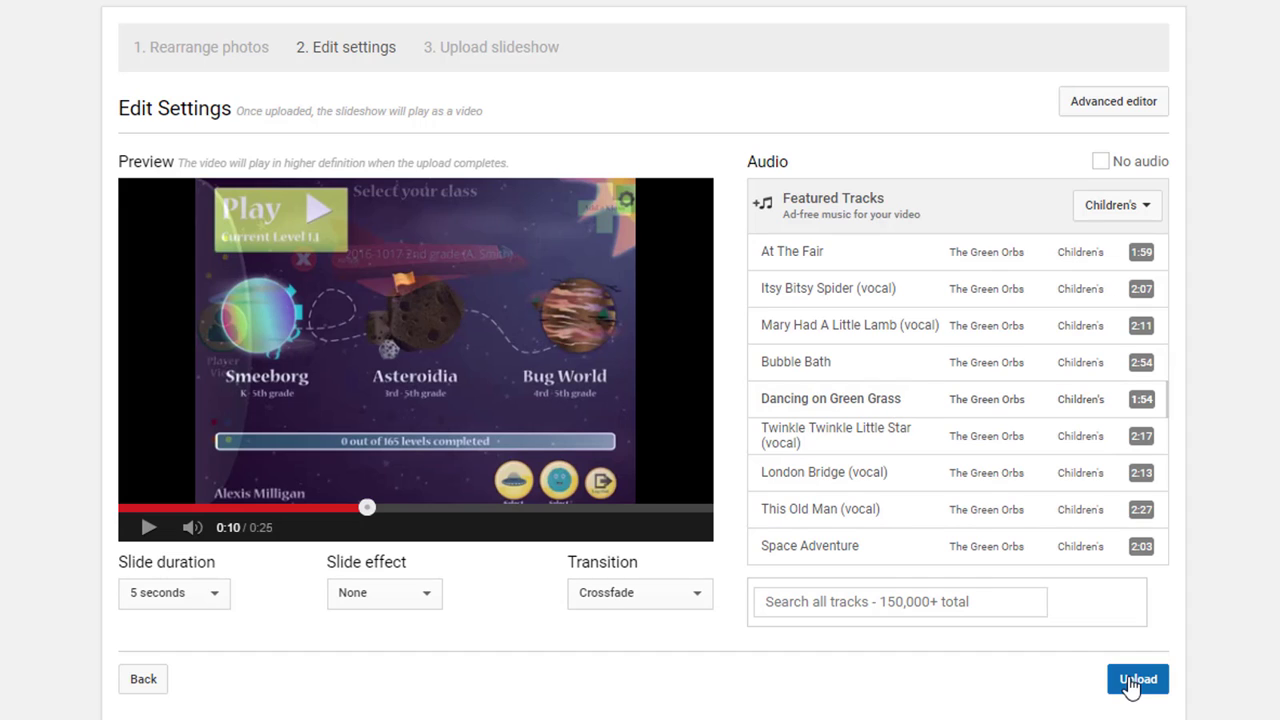
- Upload 'My Slideshow' and switch its privacy from Public to Unlisted
left_click(1137, 679)
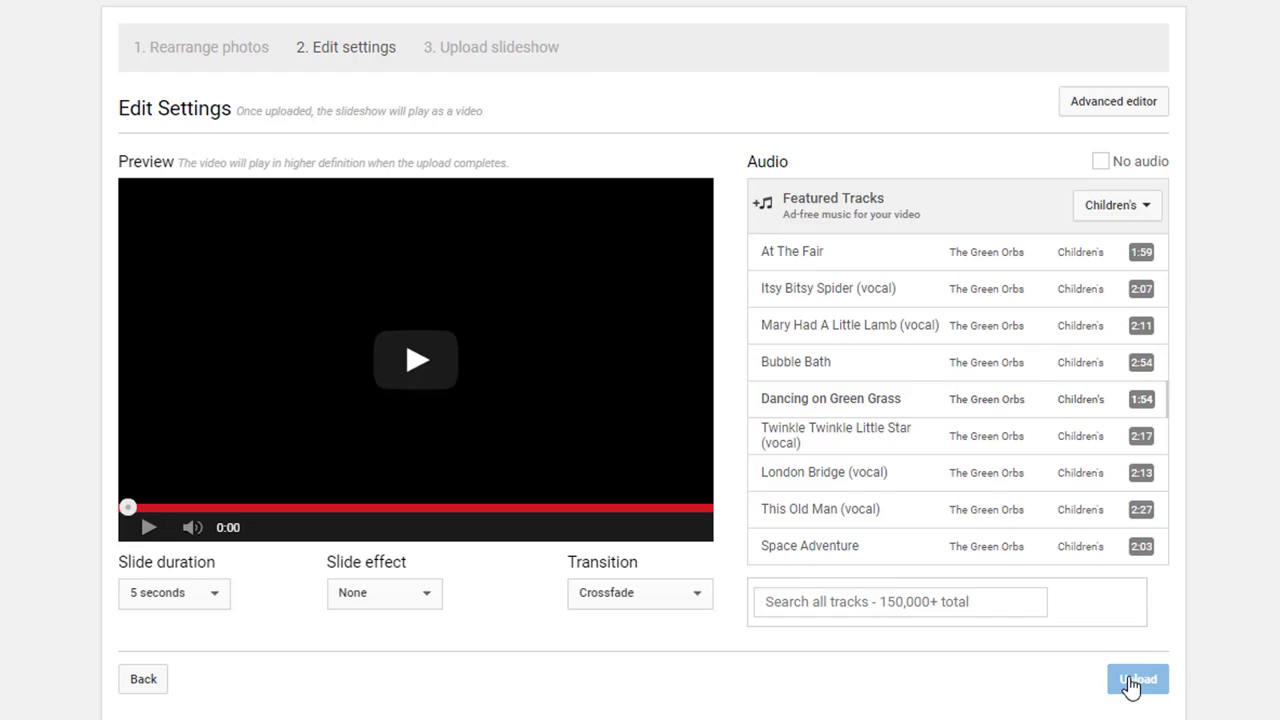
left_click(1137, 679)
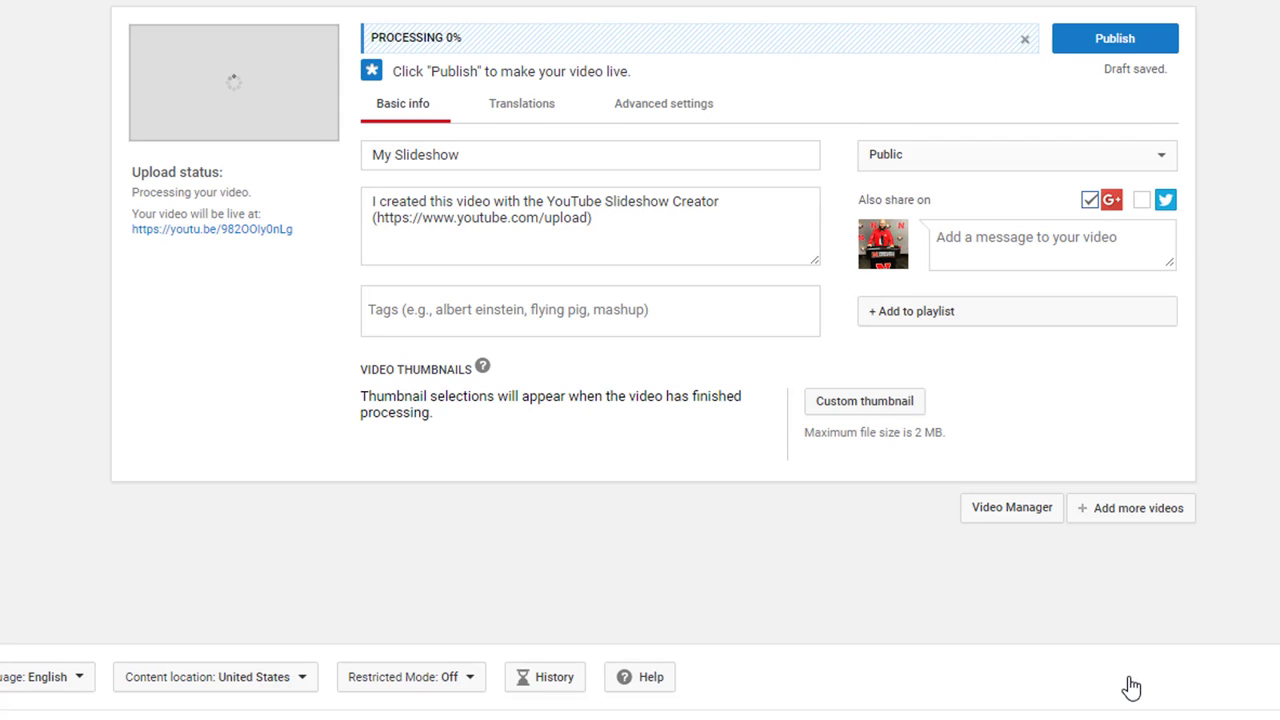
left_click(1114, 38)
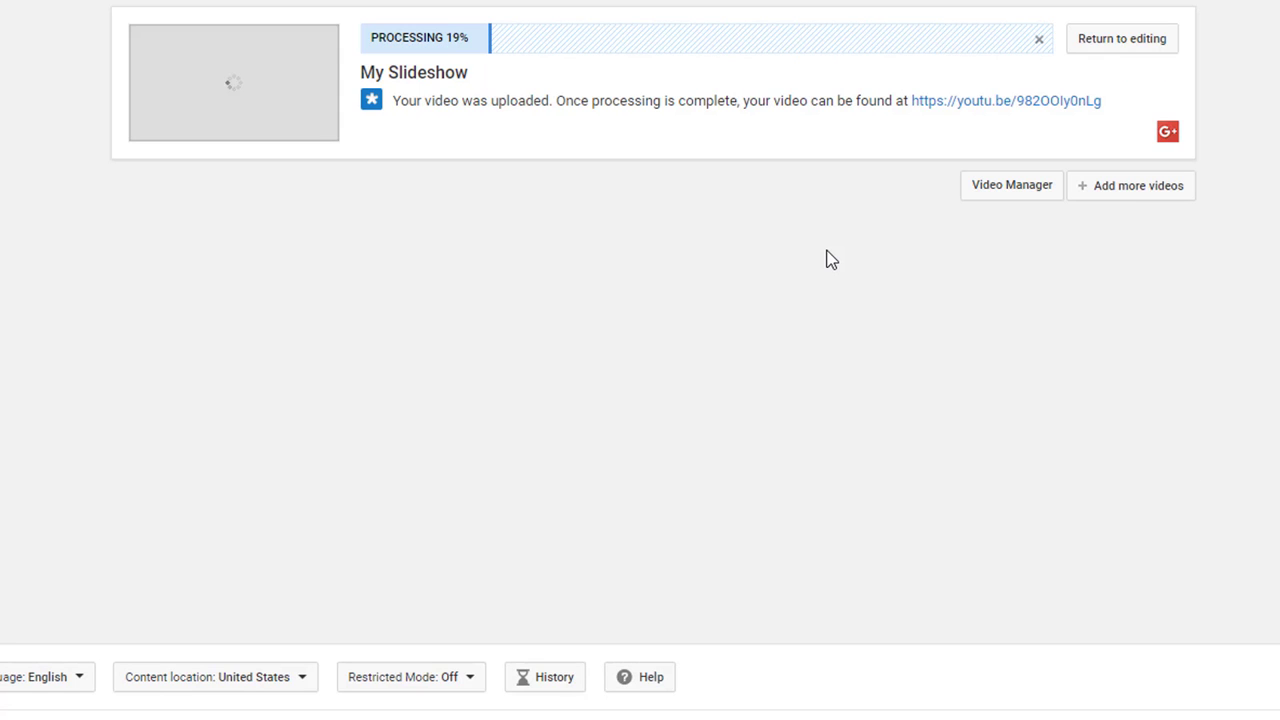
left_click(1120, 38)
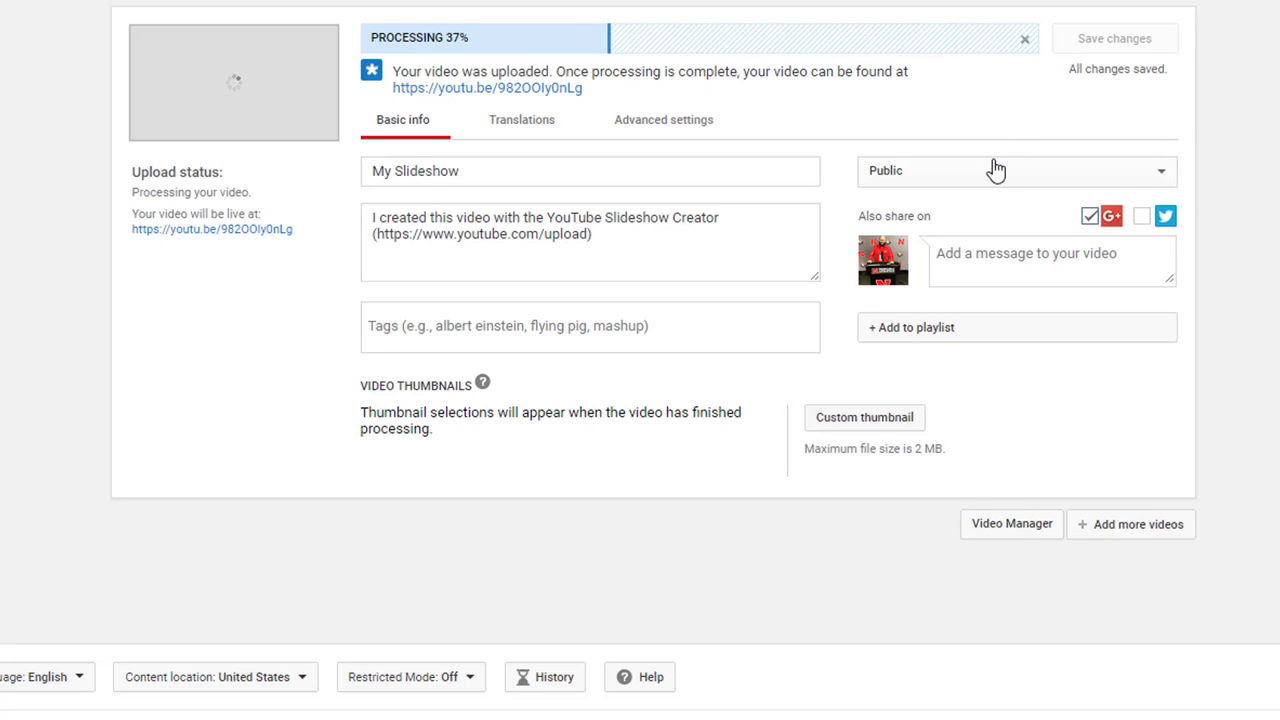
left_click(1015, 170)
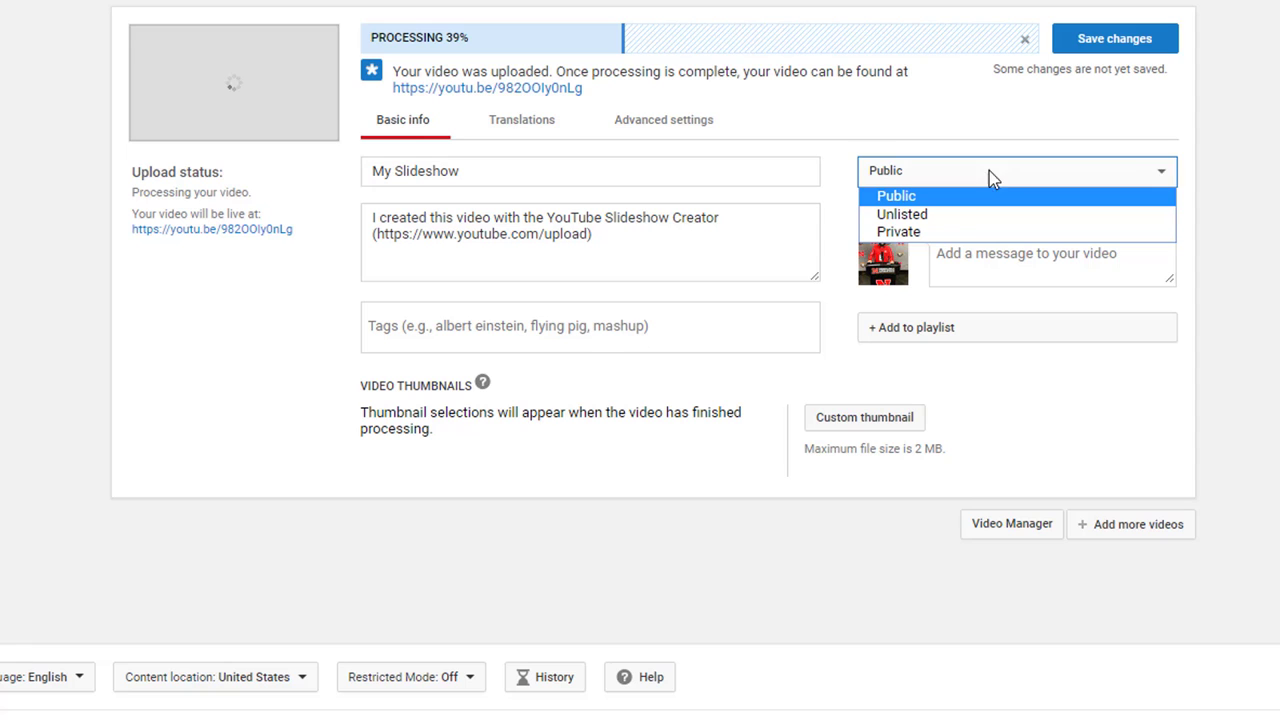
left_click(901, 214)
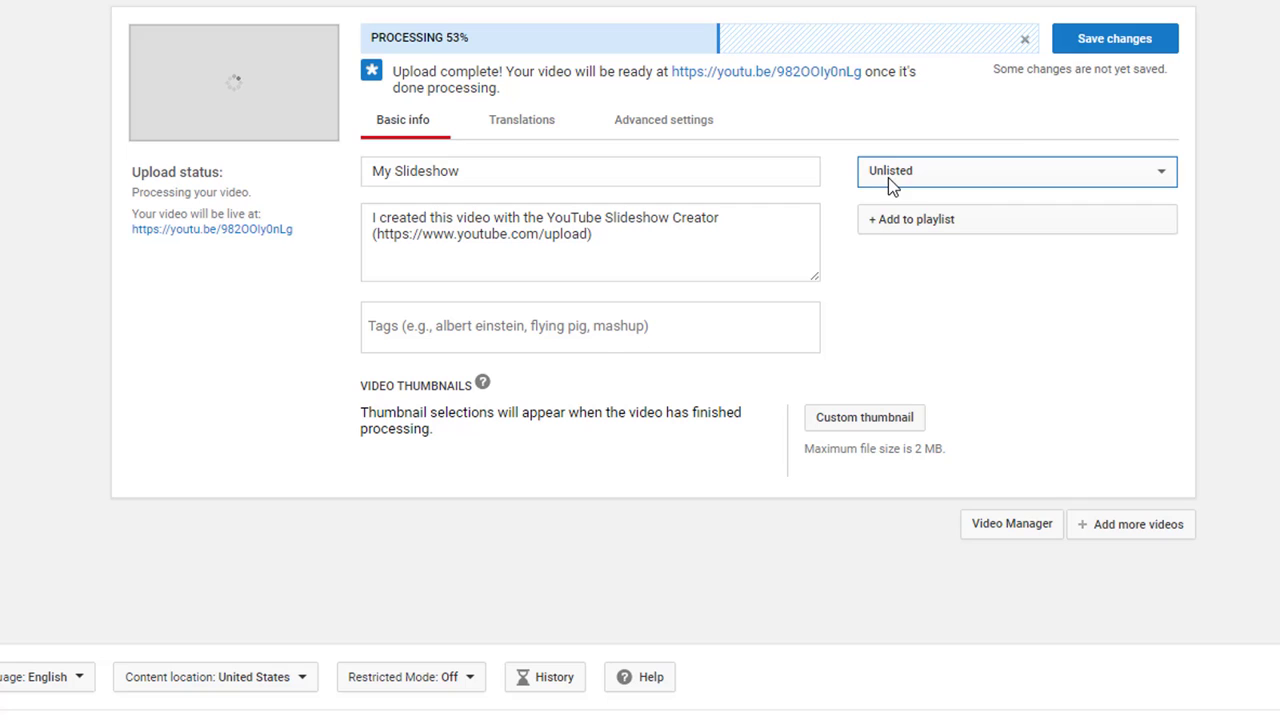
left_click(1010, 170)
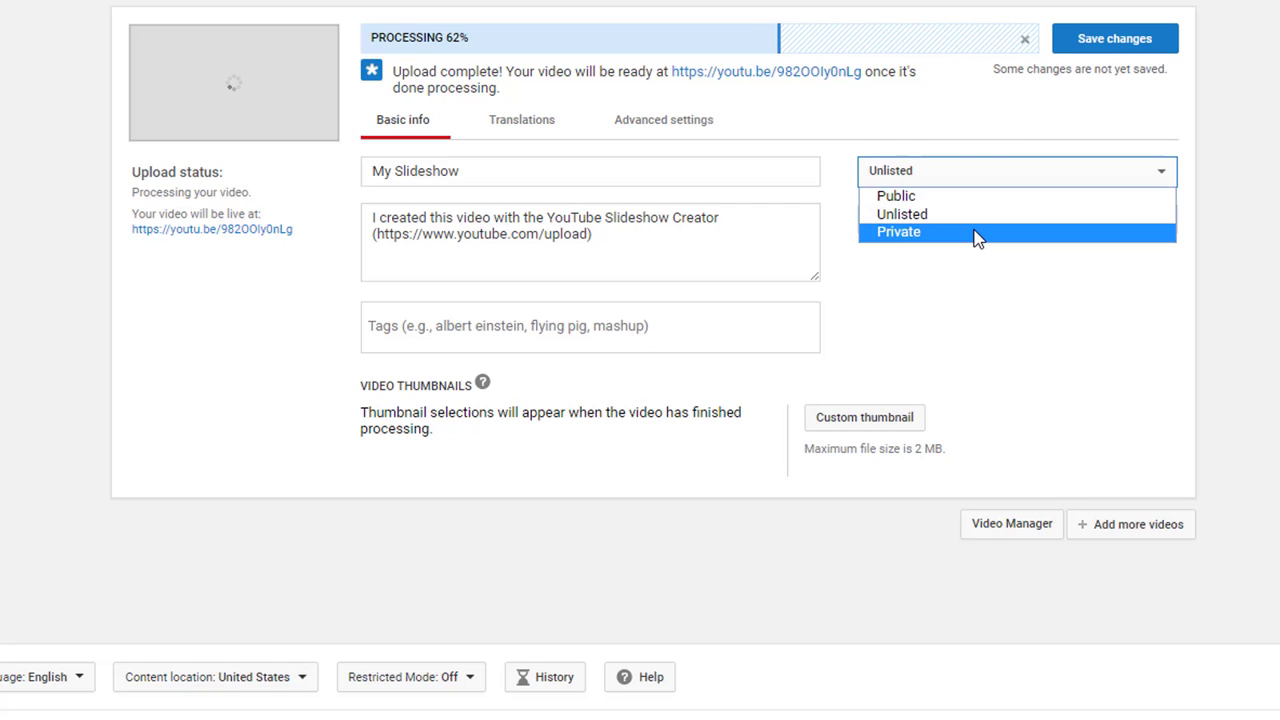
mouse_move(975, 214)
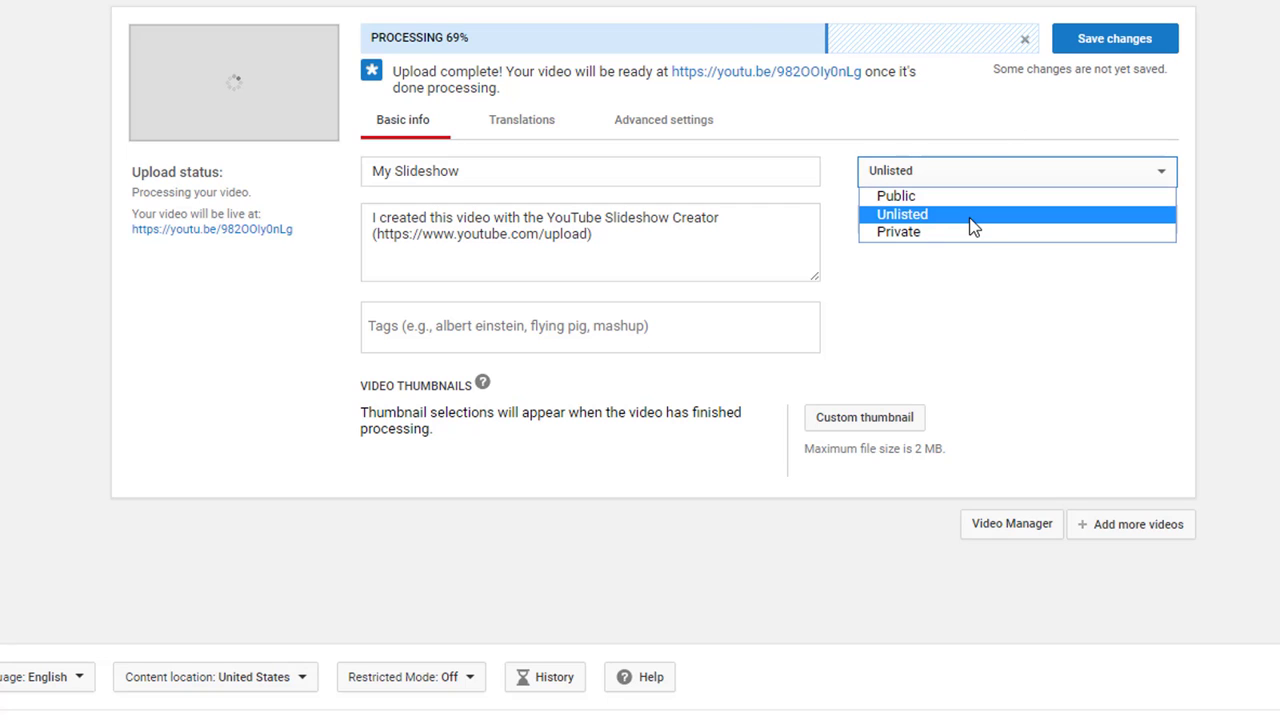
mouse_move(843, 213)
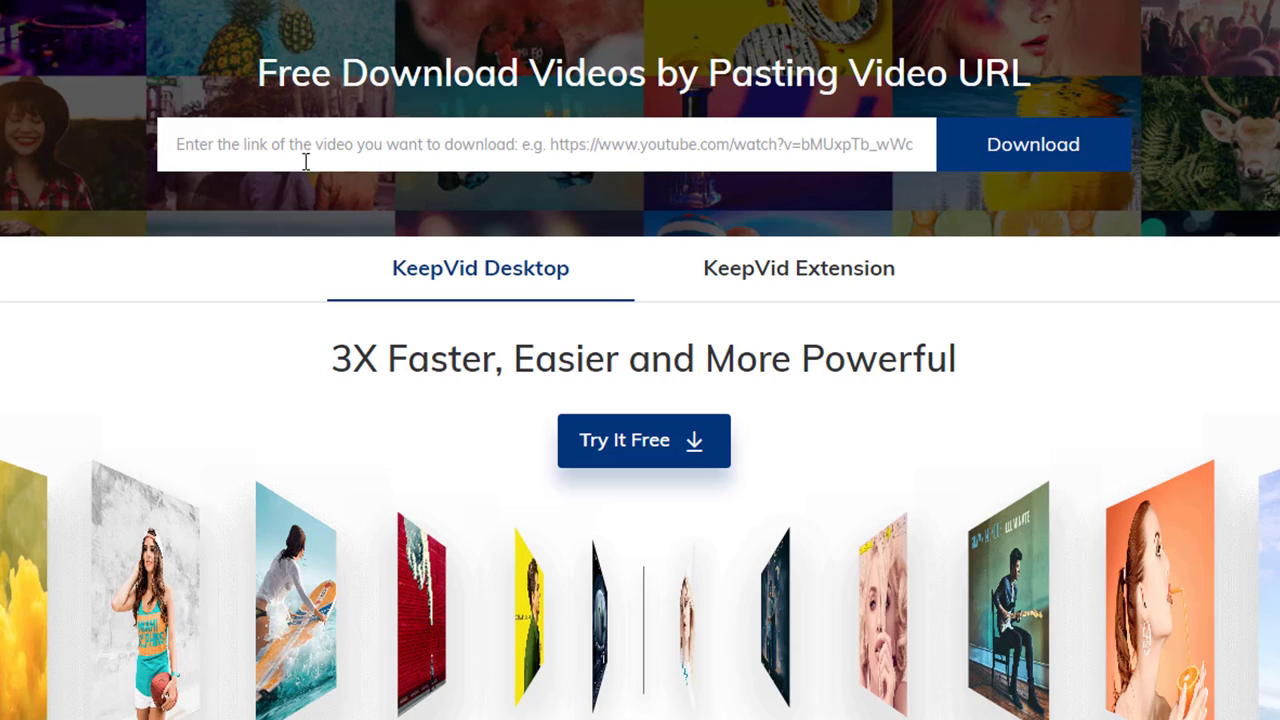
mouse_move(484, 167)
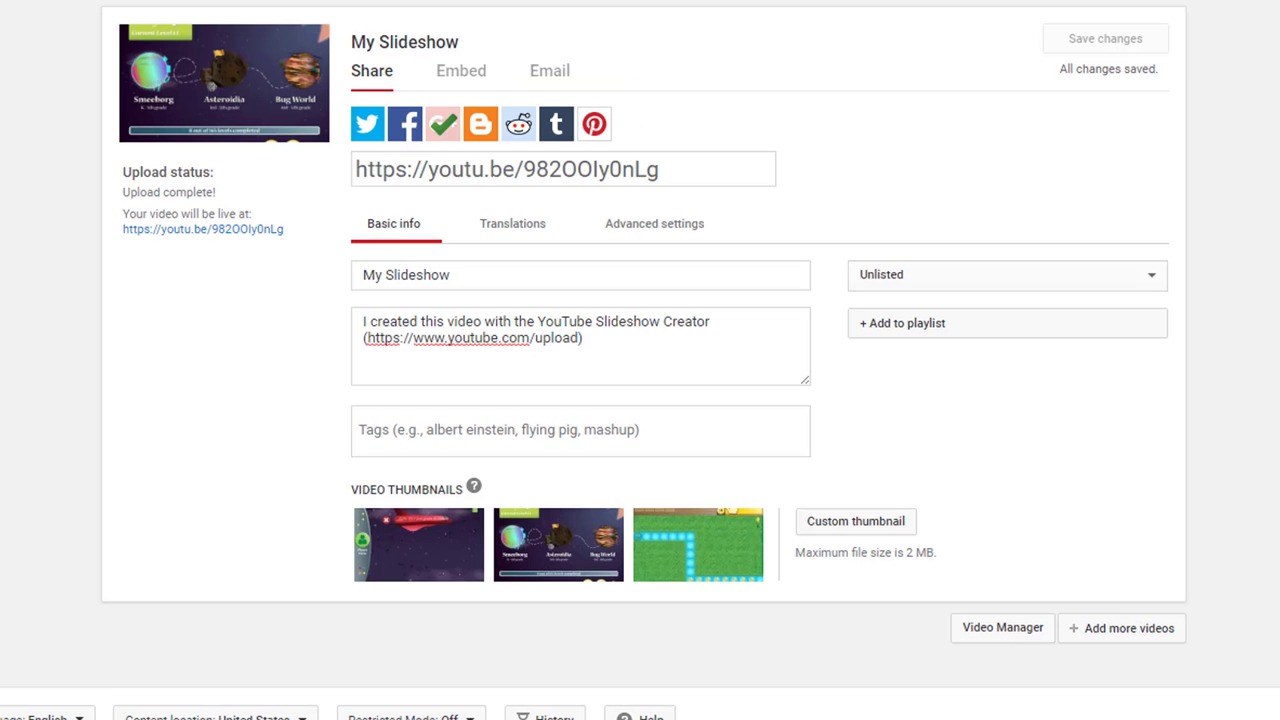
- Select the youtu.be share link of the finished unlisted slideshow
triple_click(562, 169)
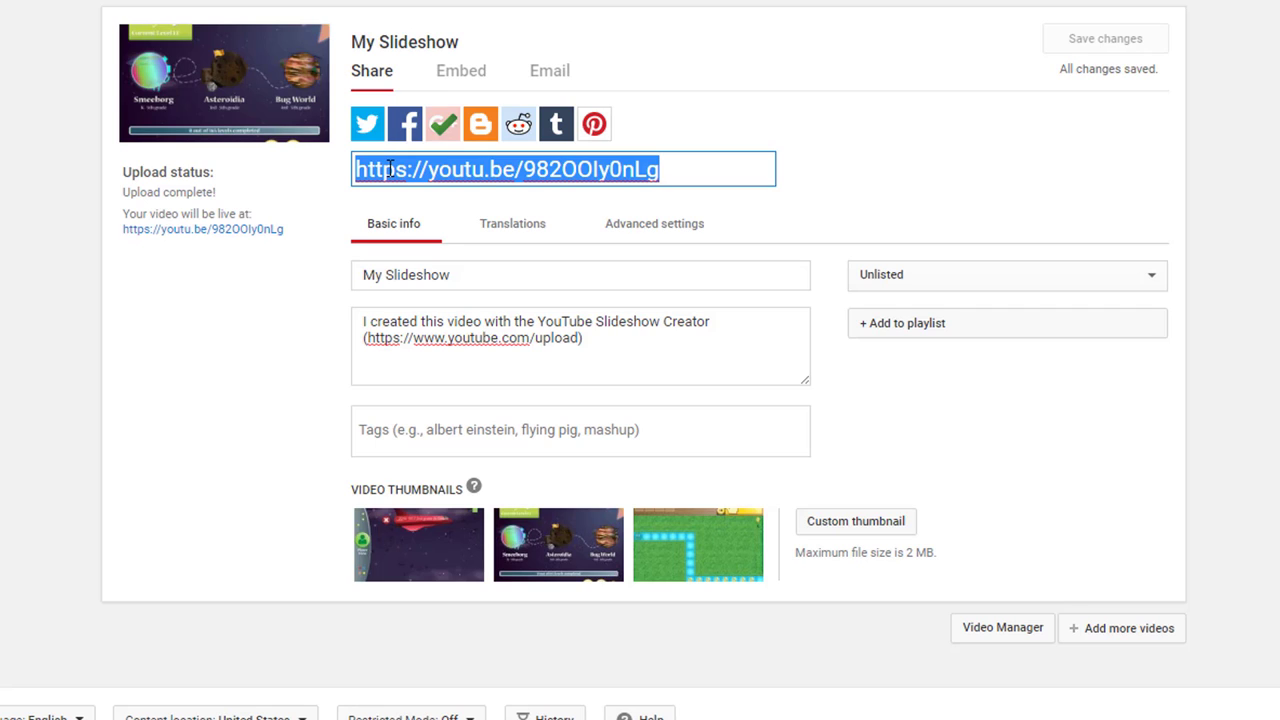
mouse_move(410, 48)
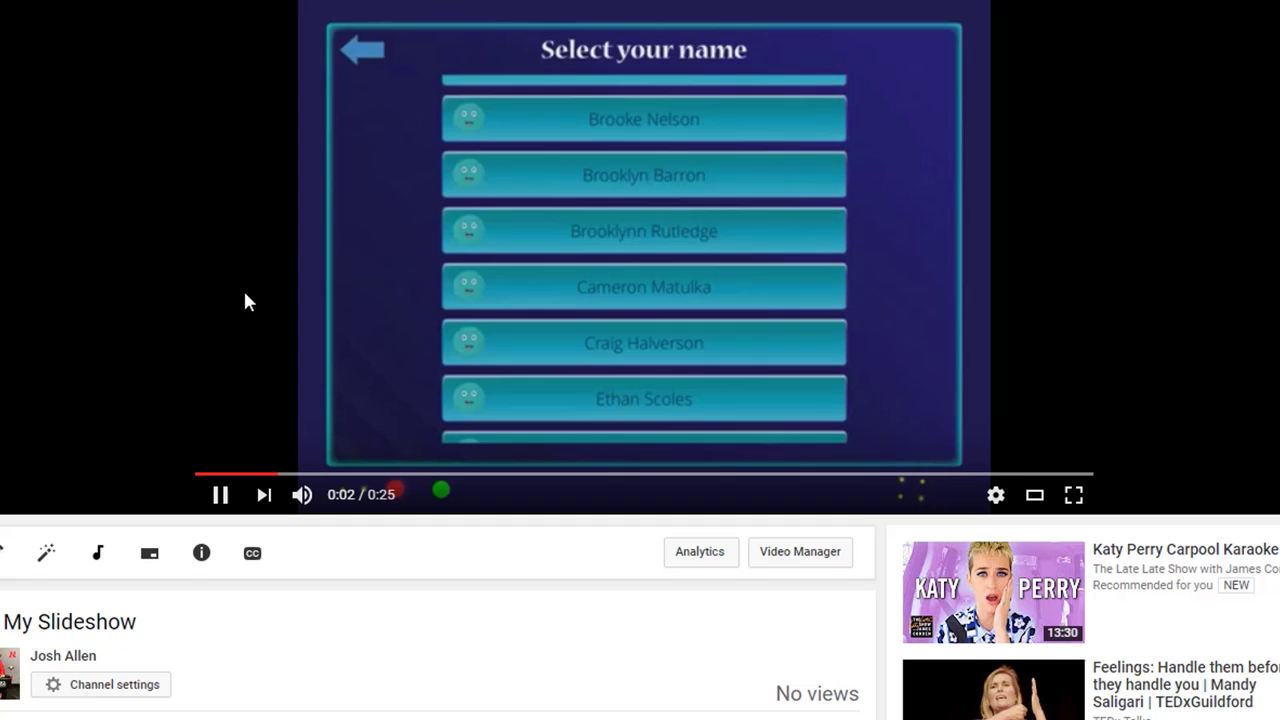
- Briefly pause and resume the slideshow, then copy its share link
left_click(220, 494)
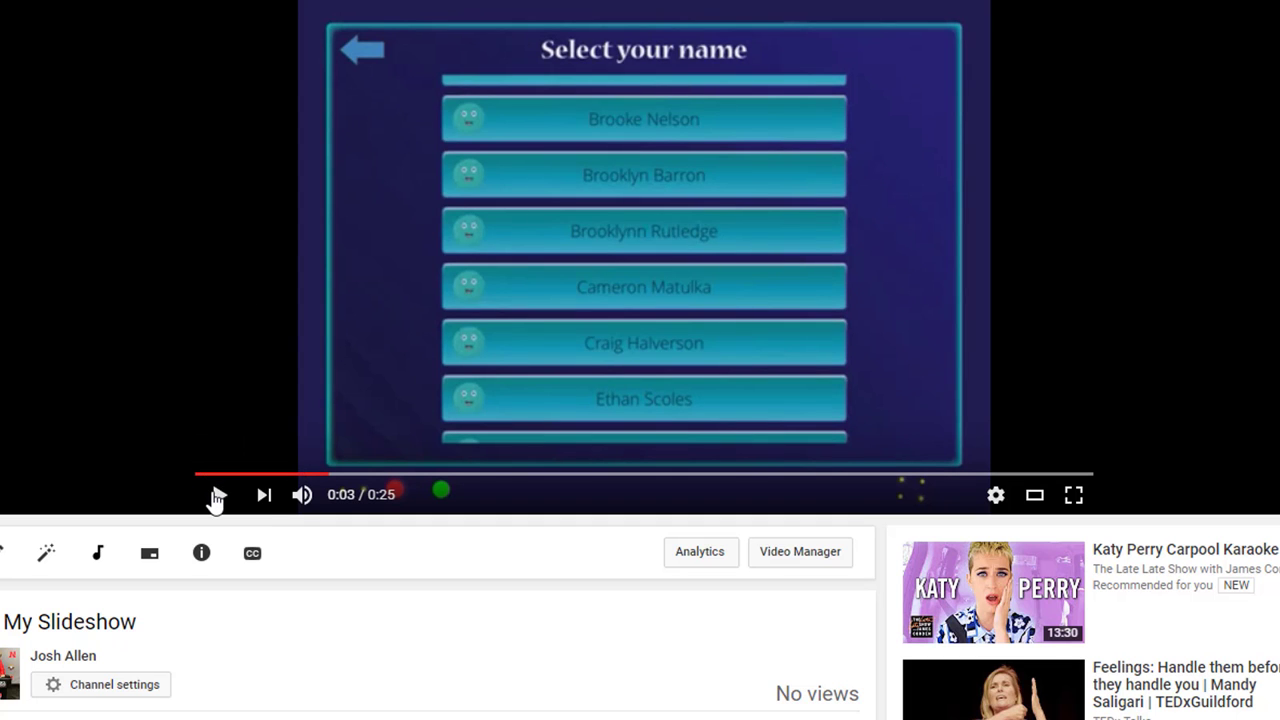
left_click(217, 494)
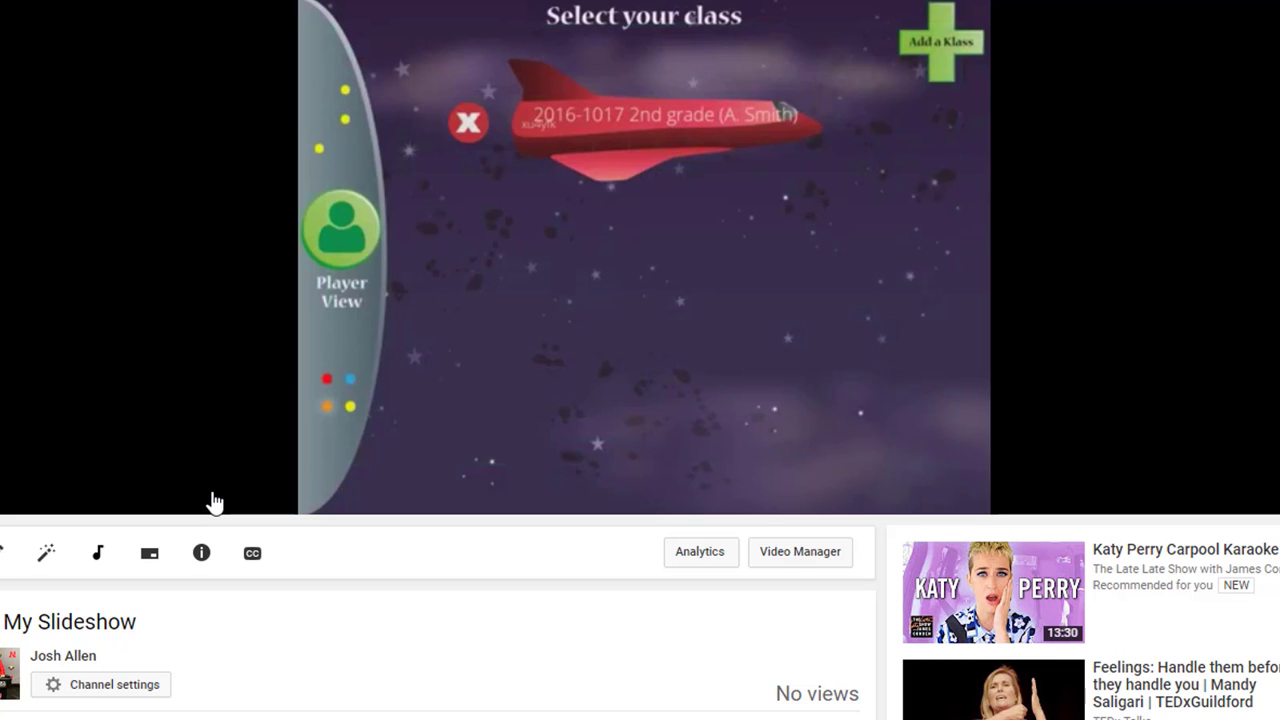
mouse_move(217, 498)
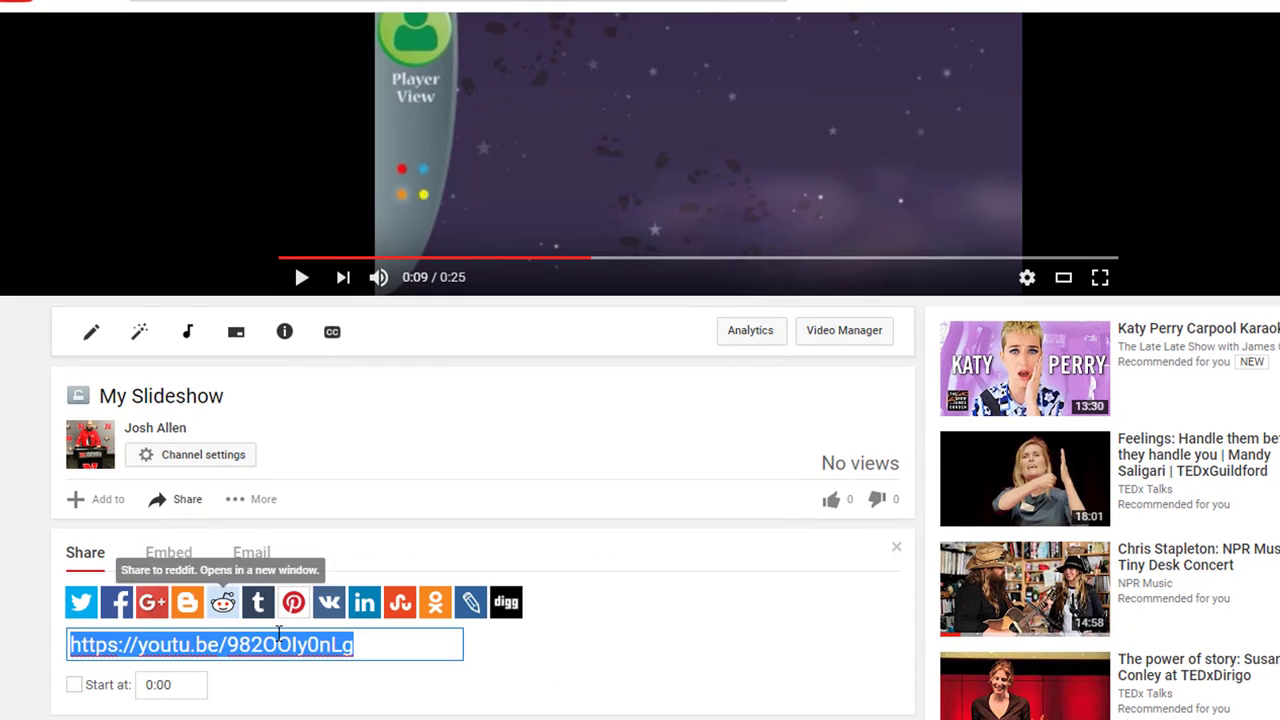
mouse_move(283, 645)
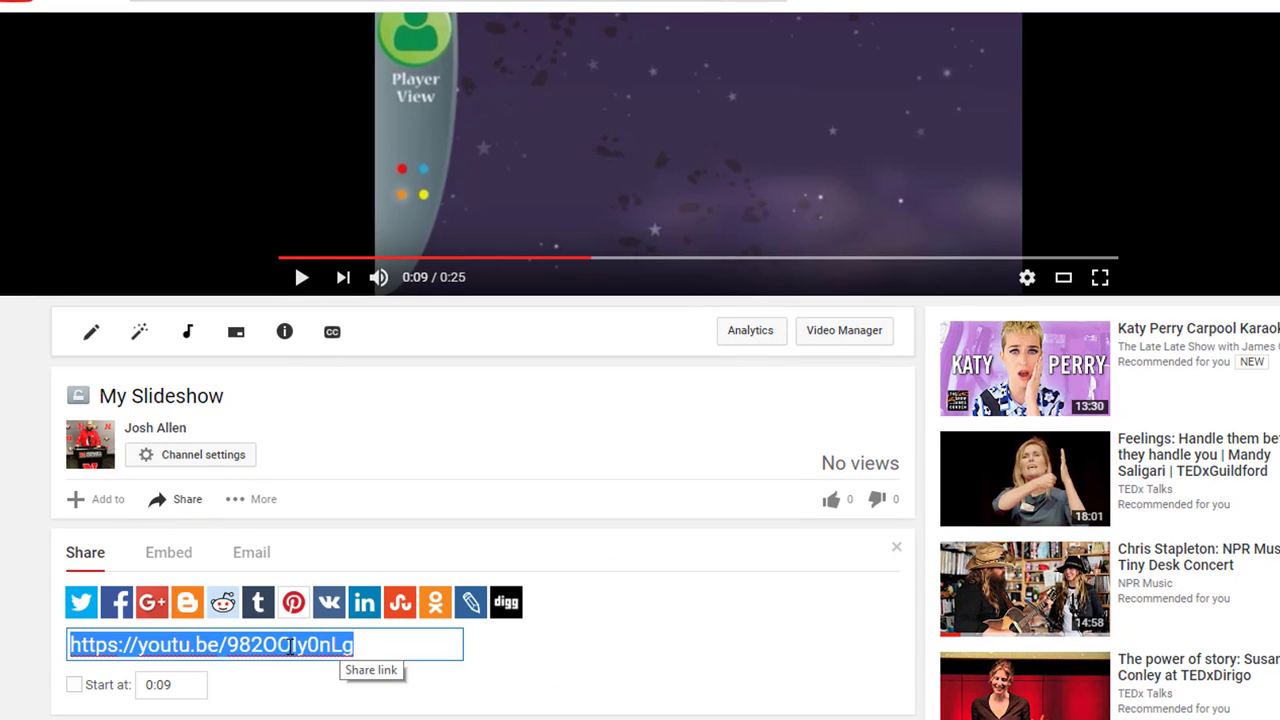
right_click(265, 644)
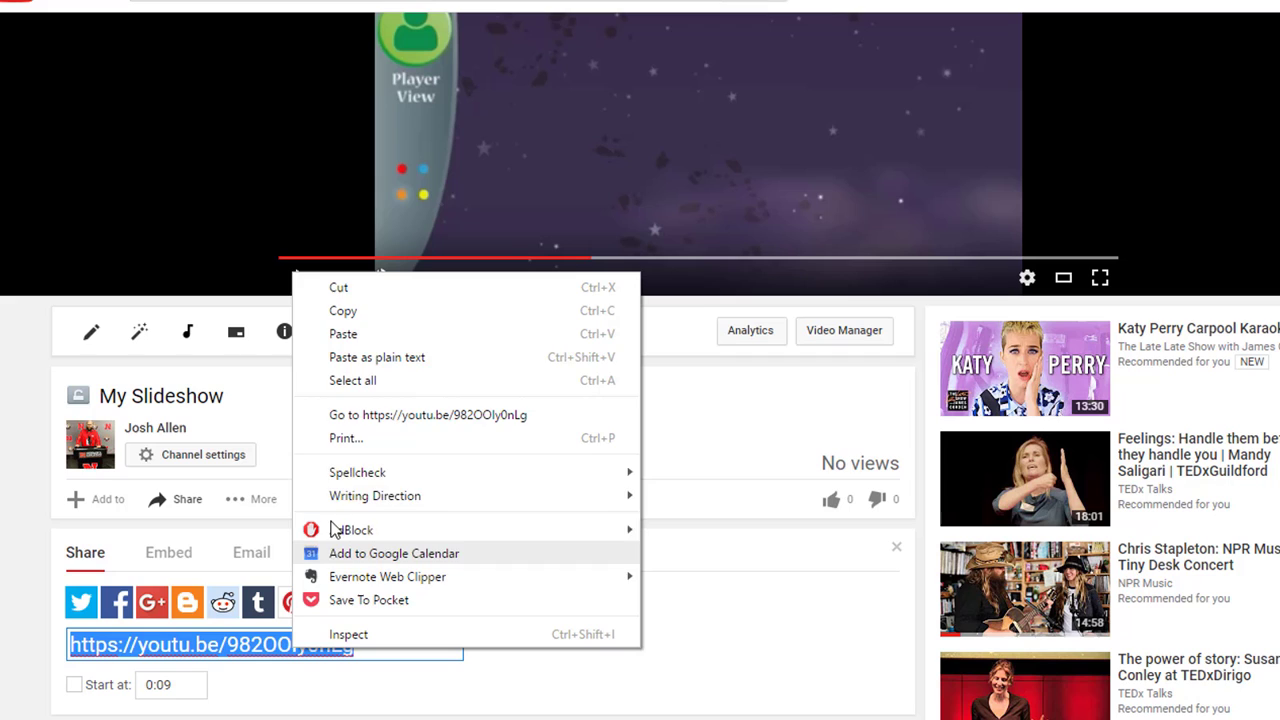
left_click(363, 375)
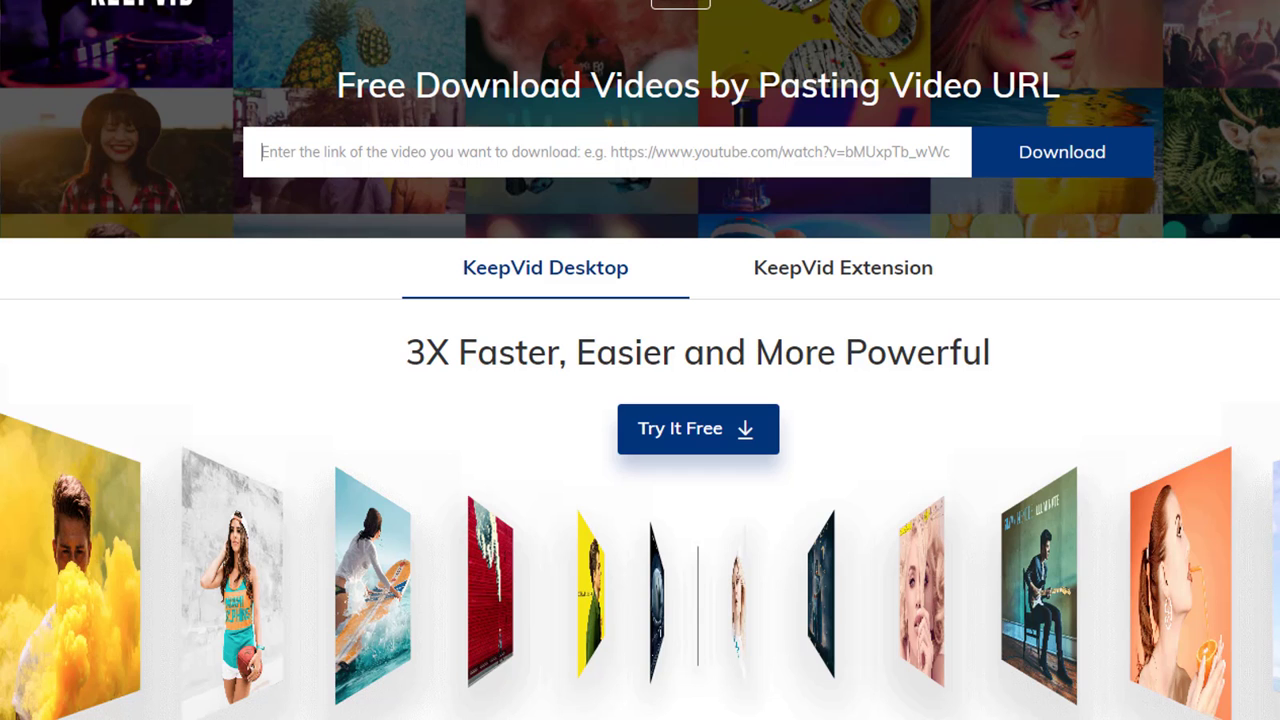
- Paste the share link into KeepVid, fetch downloads, and choose the 480p MP4 option
right_click(367, 152)
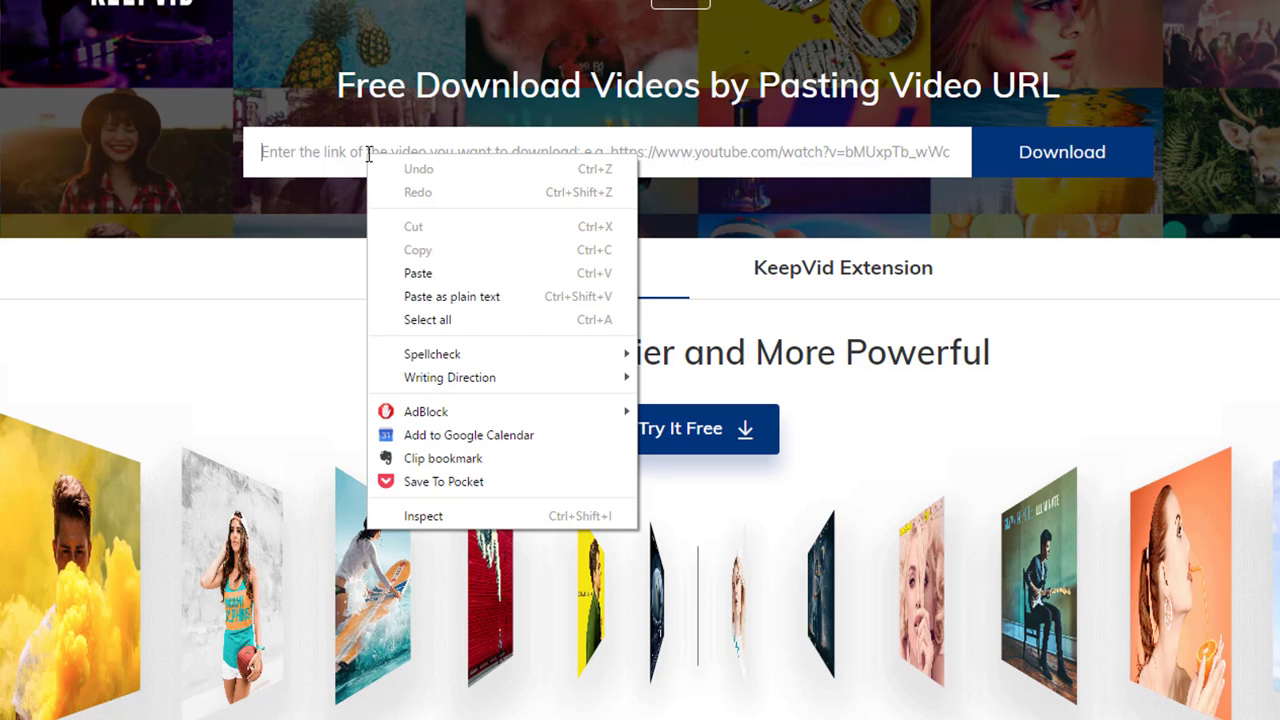
left_click(418, 272)
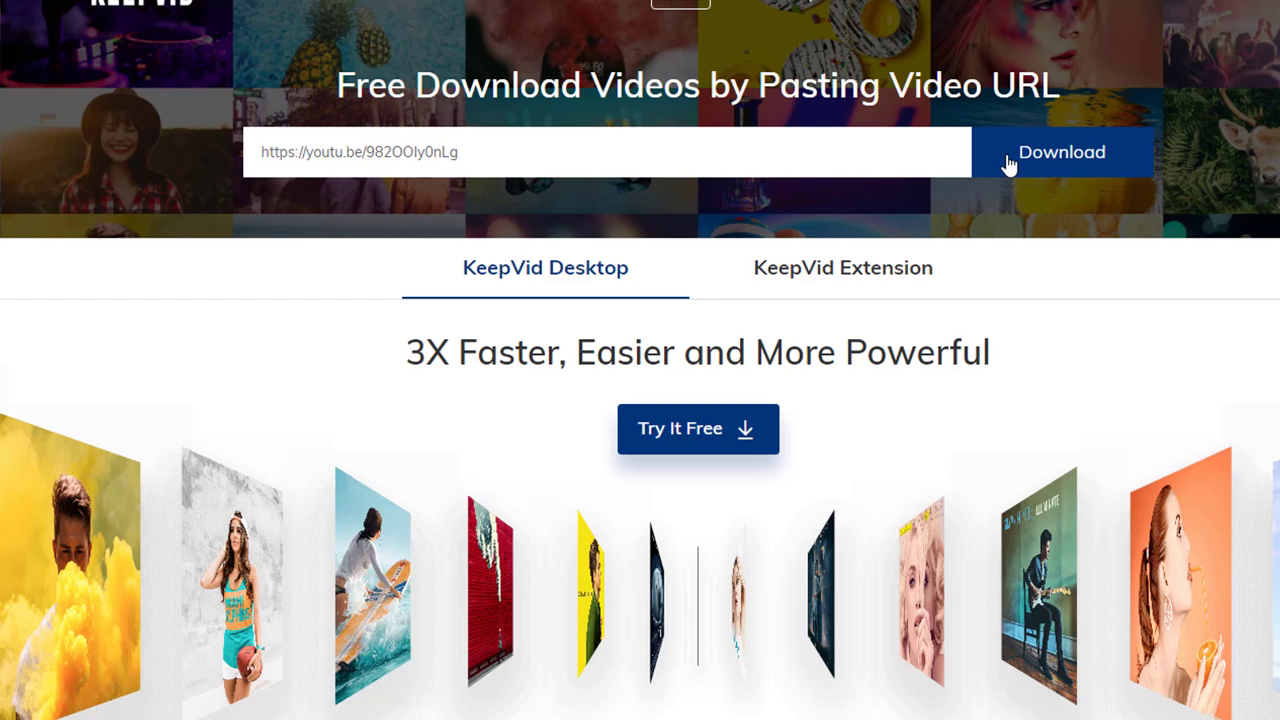
left_click(1061, 152)
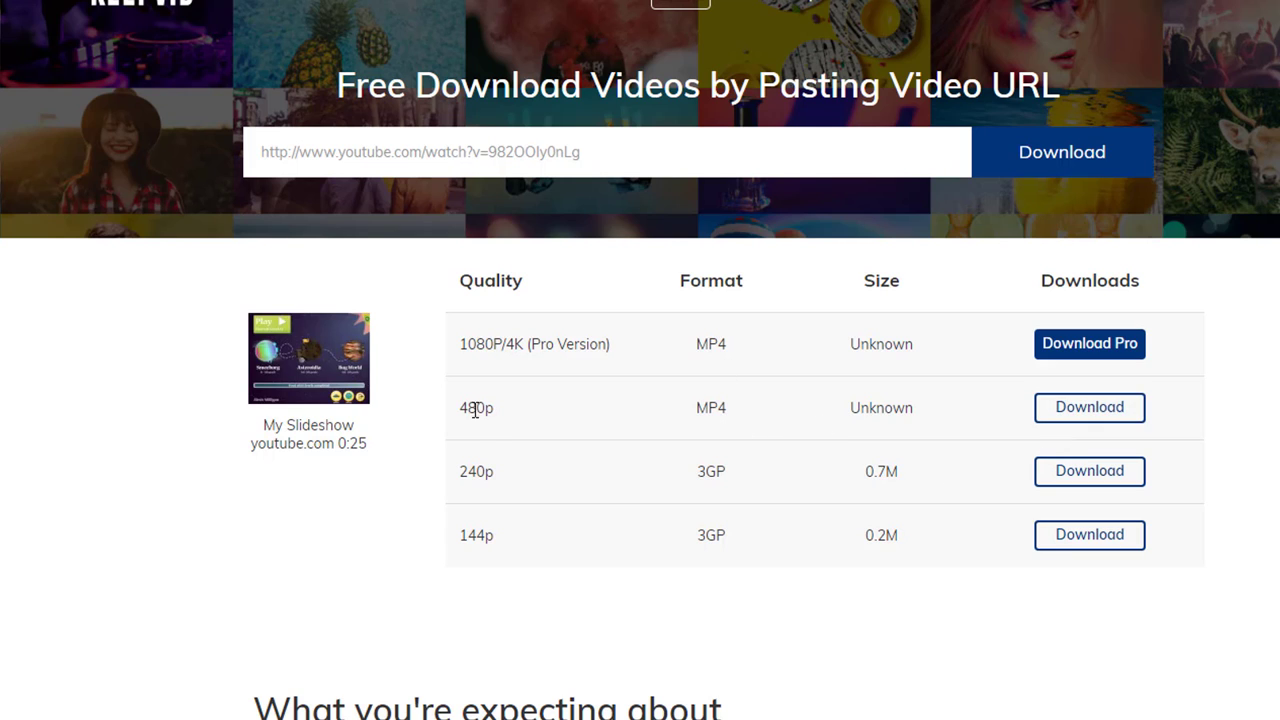
double_click(476, 407)
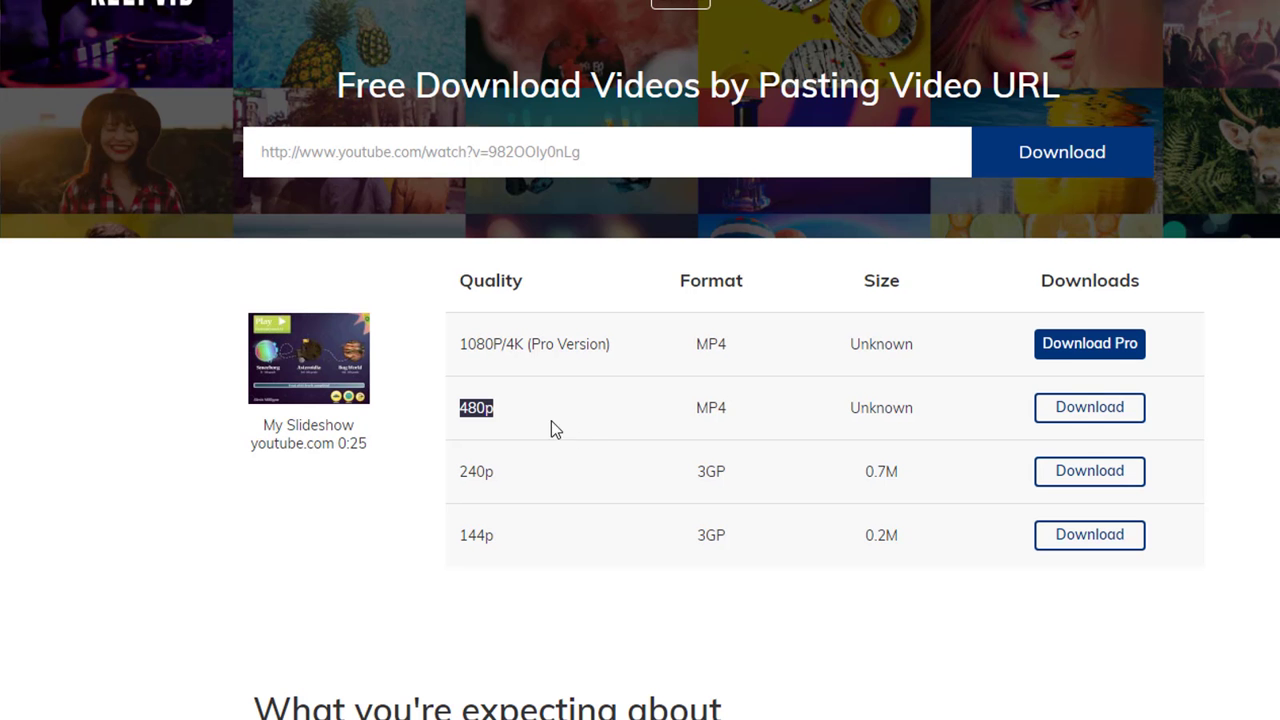
mouse_move(614, 423)
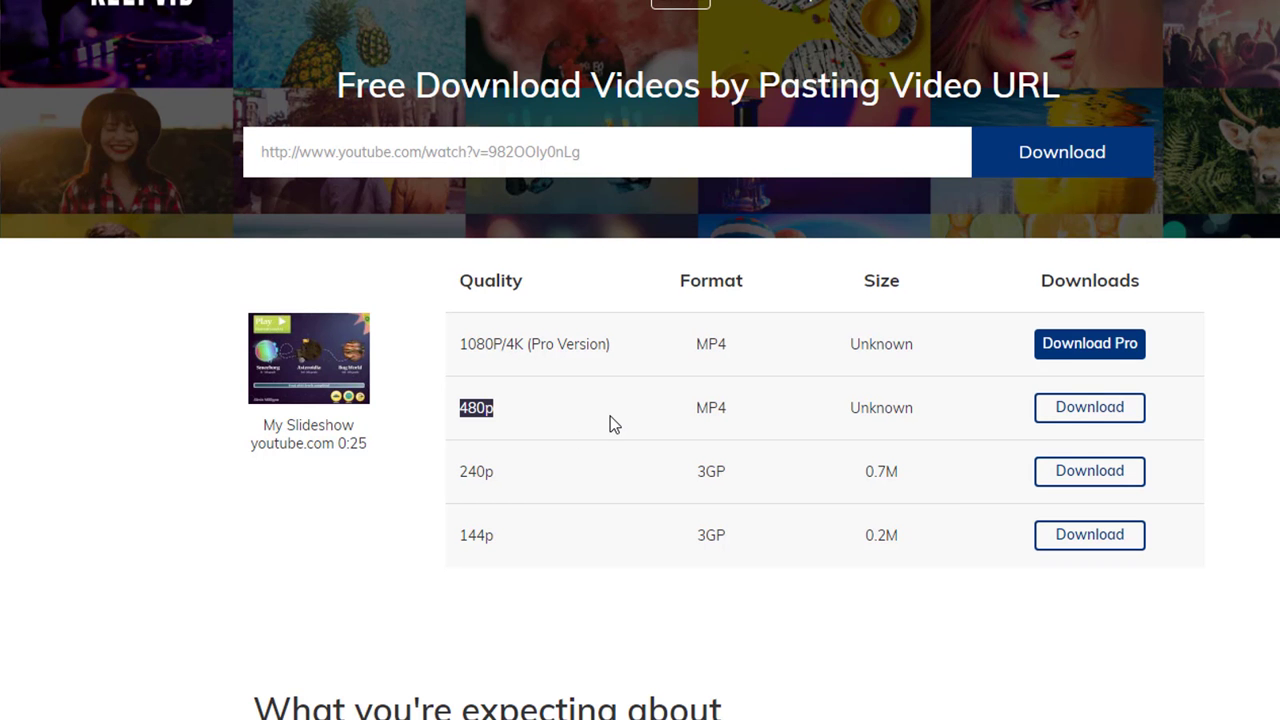